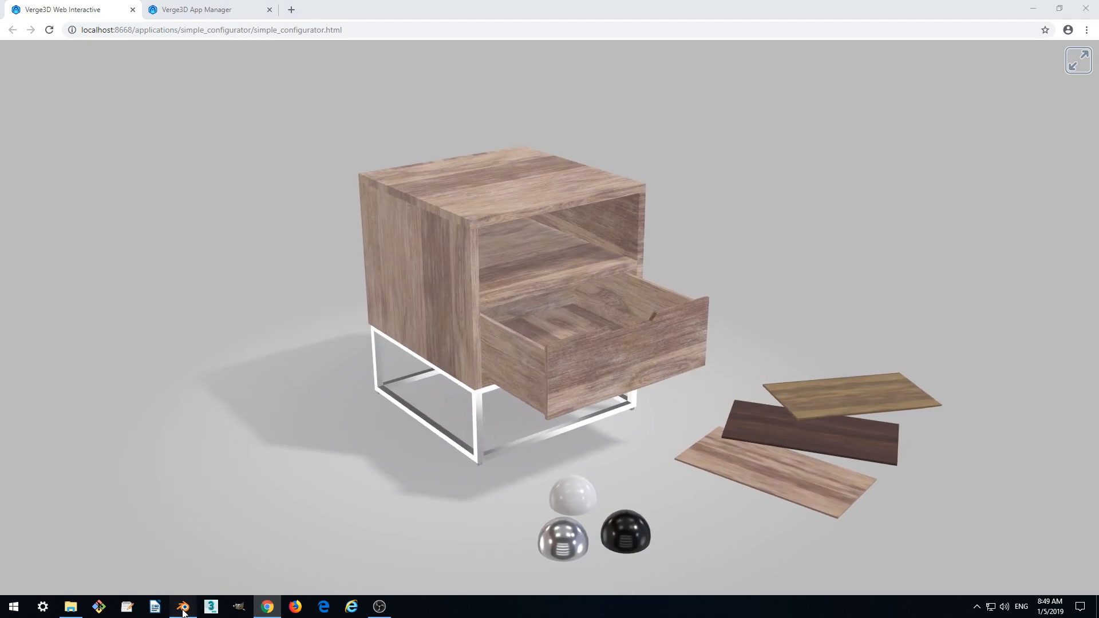
# Bring the Blender nightstand project to the front from the taskbar
pyautogui.click(183, 607)
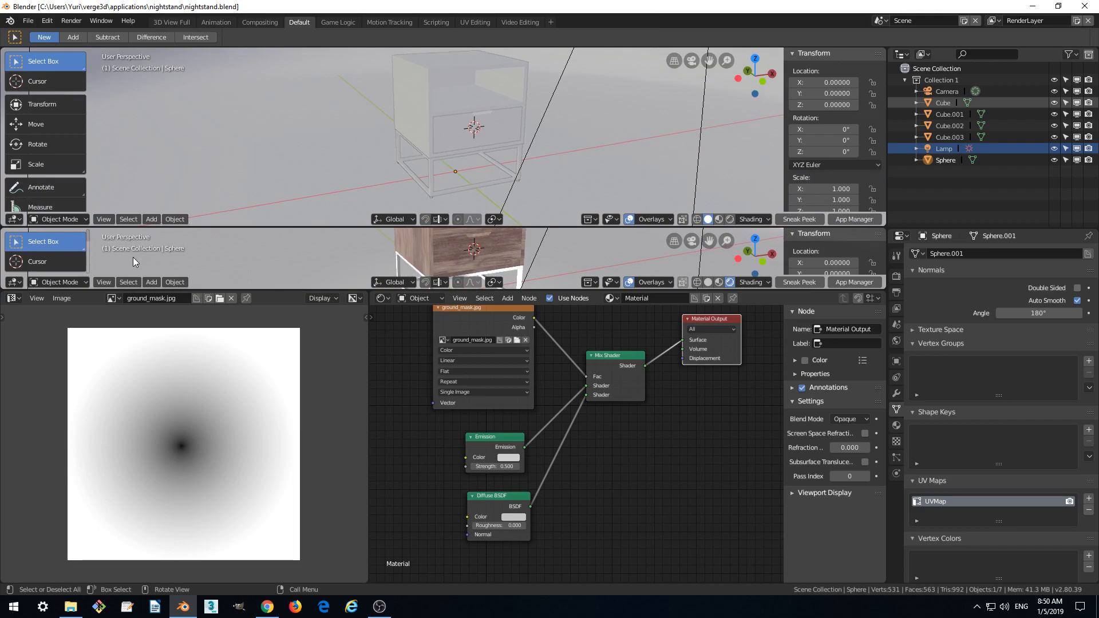
pyautogui.moveTo(267, 292)
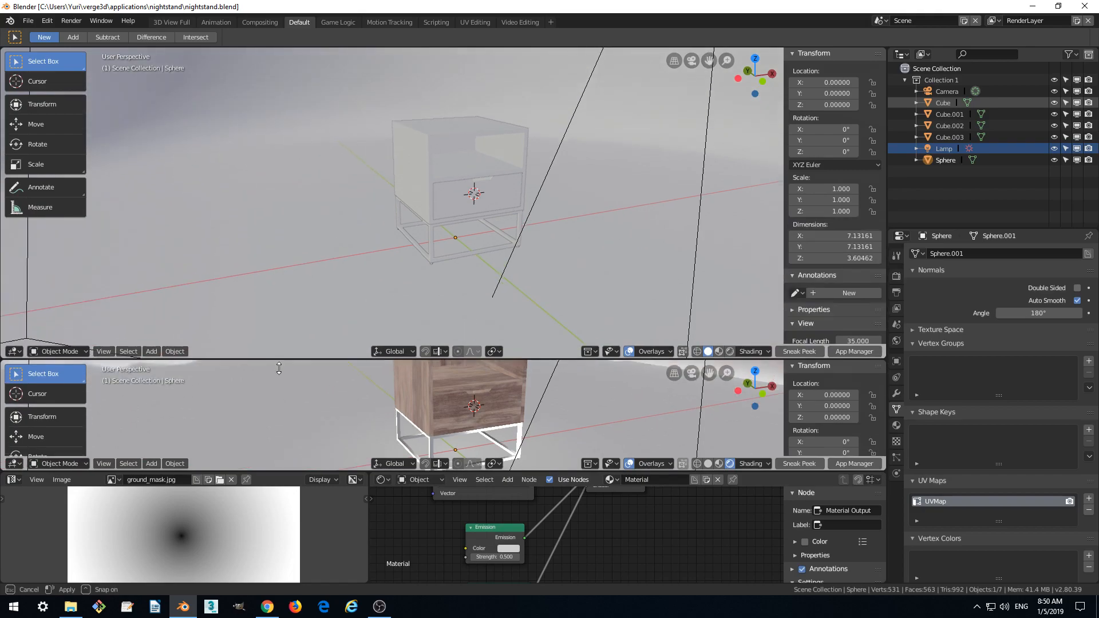
# Change the lower 3D view's editor type to a Timeline running frames 1-250
pyautogui.click(12, 464)
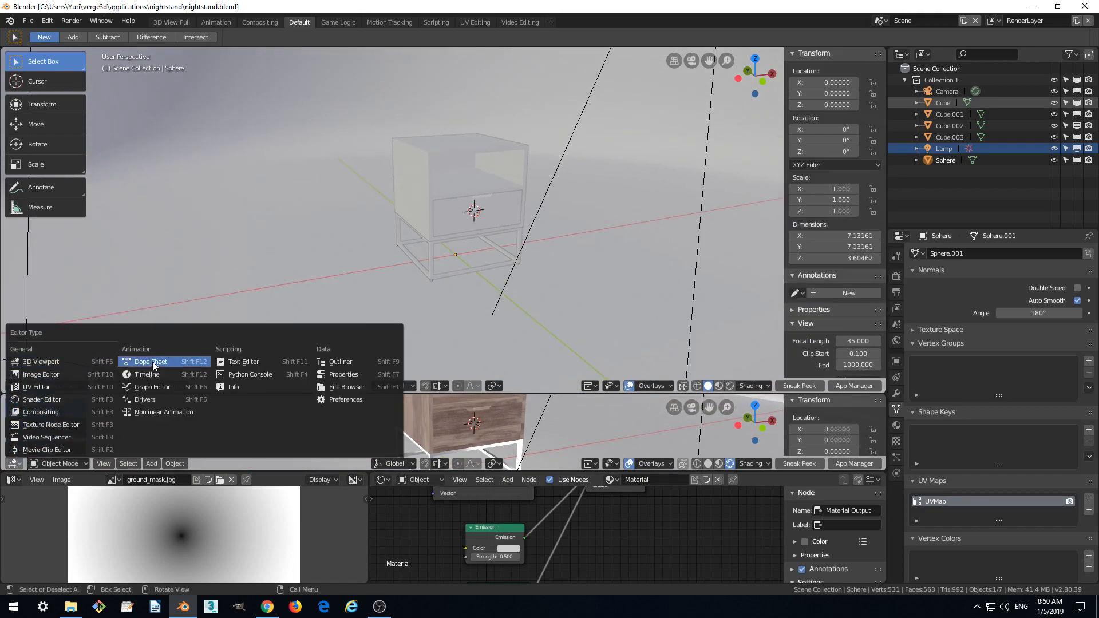
pyautogui.moveTo(49, 424)
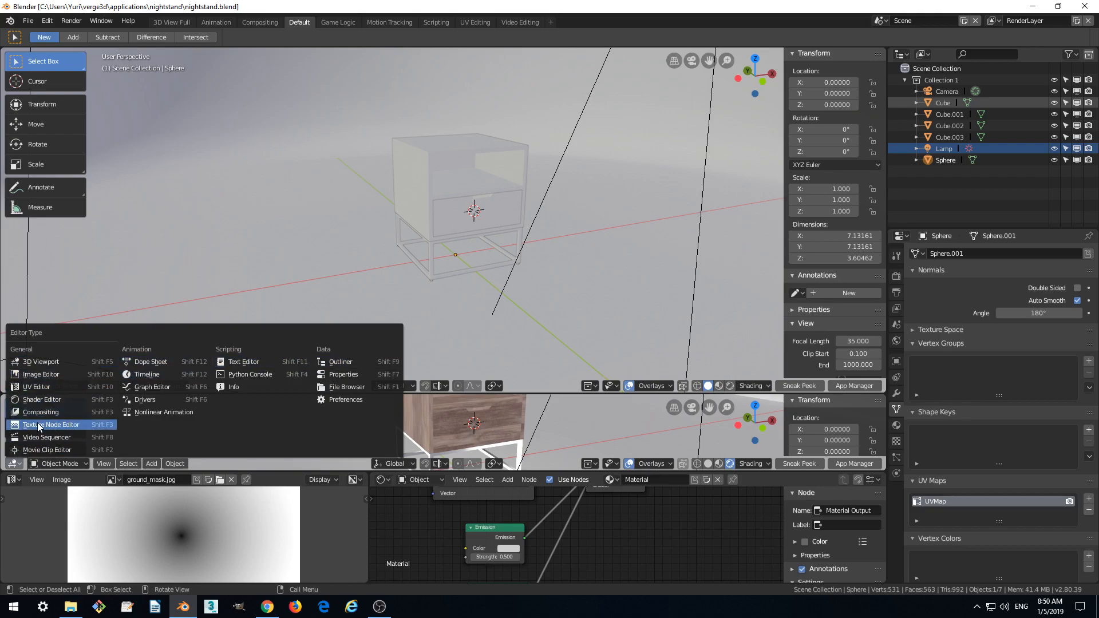
pyautogui.moveTo(148, 374)
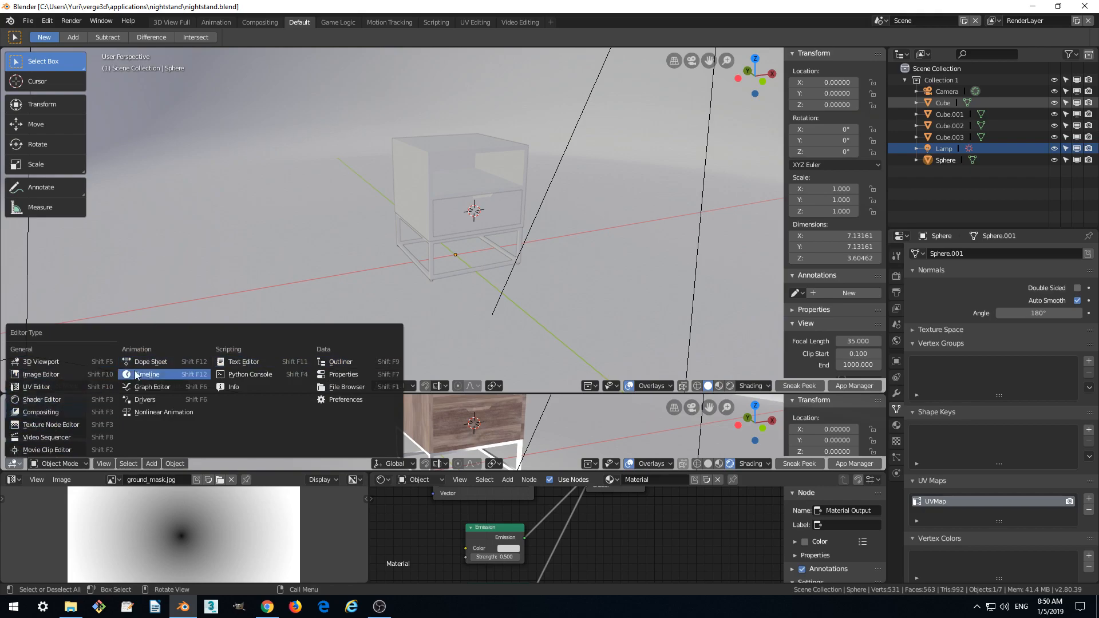
pyautogui.click(148, 374)
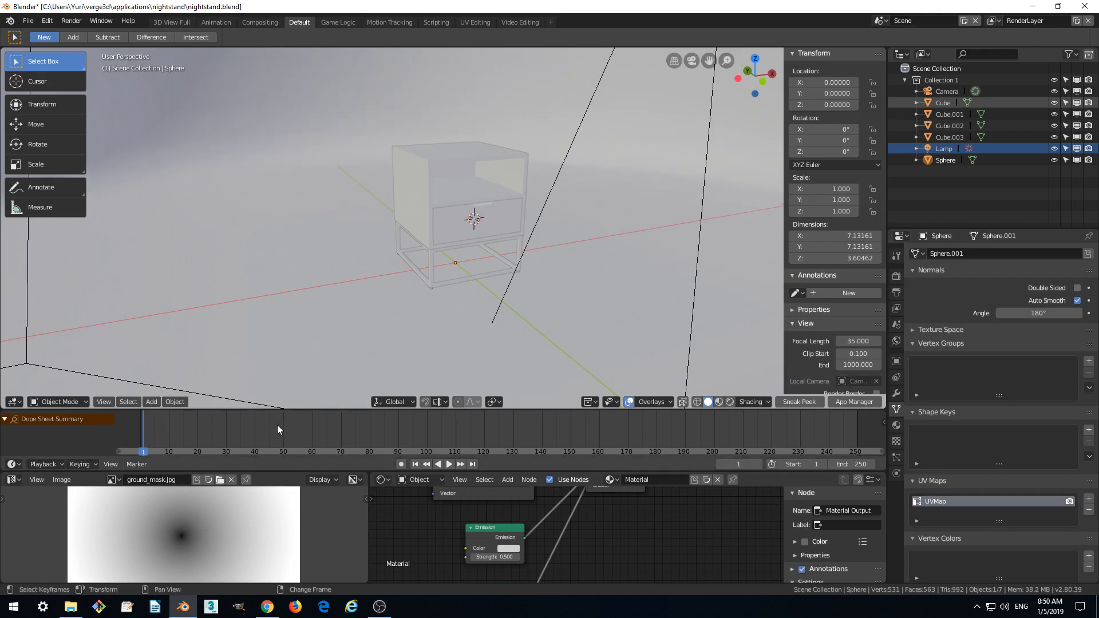
# Scrub the empty timeline, return to frame 0 and show the nightstand with its wood materials
pyautogui.click(448, 464)
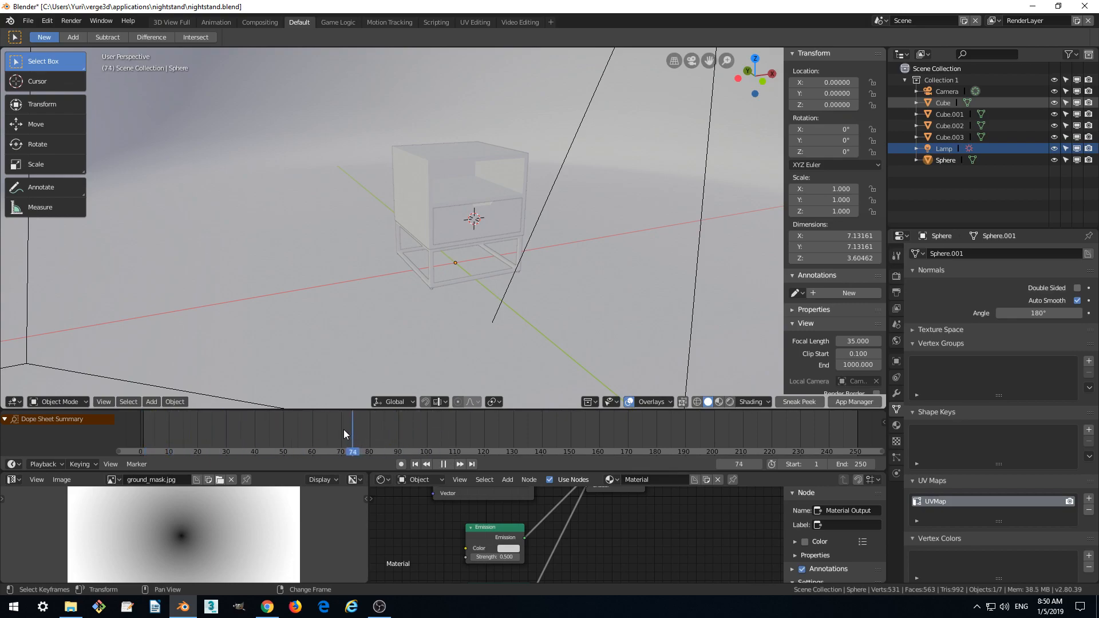
pyautogui.click(265, 451)
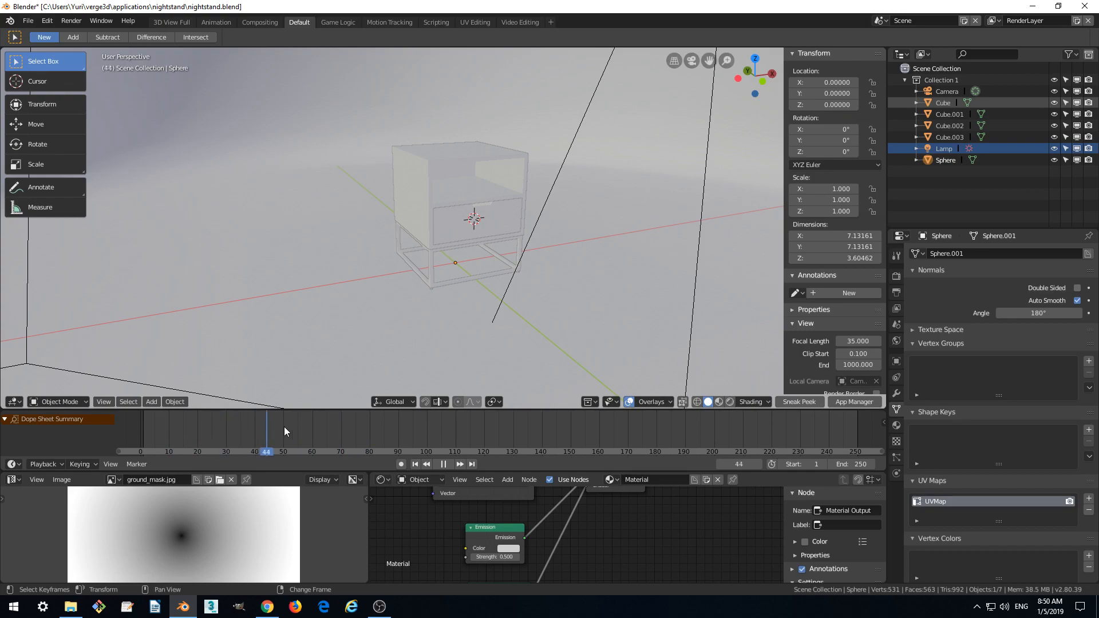
pyautogui.click(139, 426)
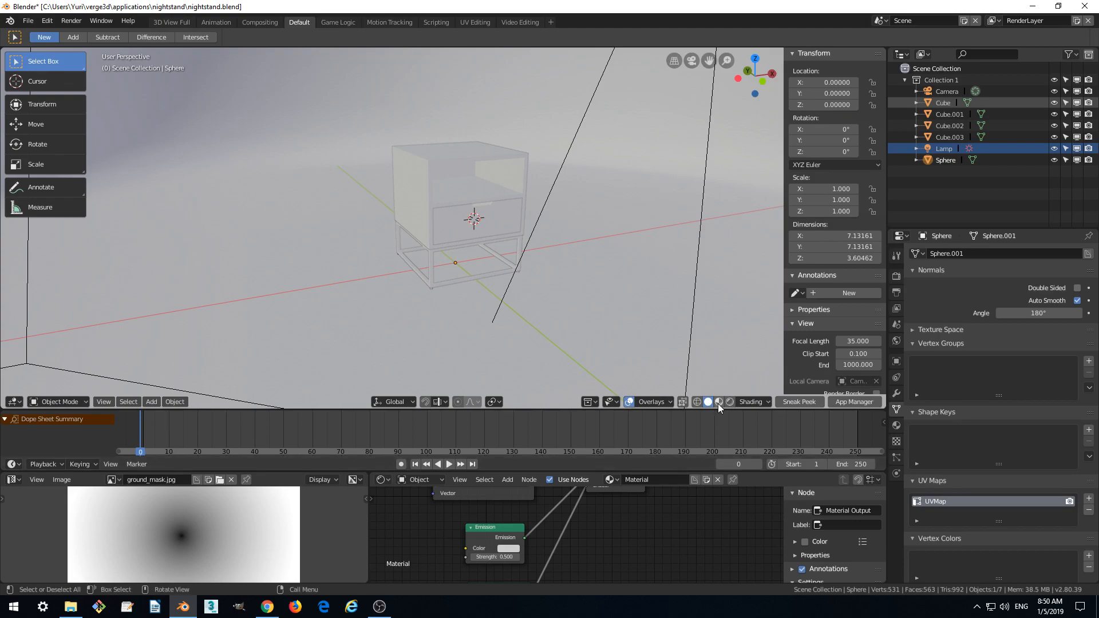
pyautogui.click(708, 402)
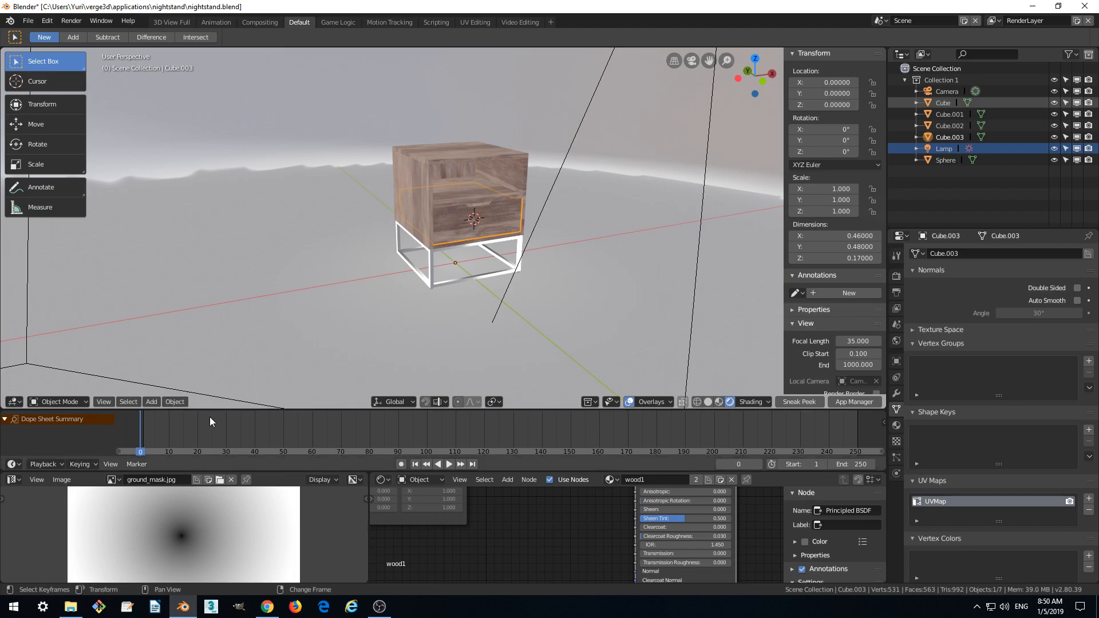
pyautogui.moveTo(140, 432)
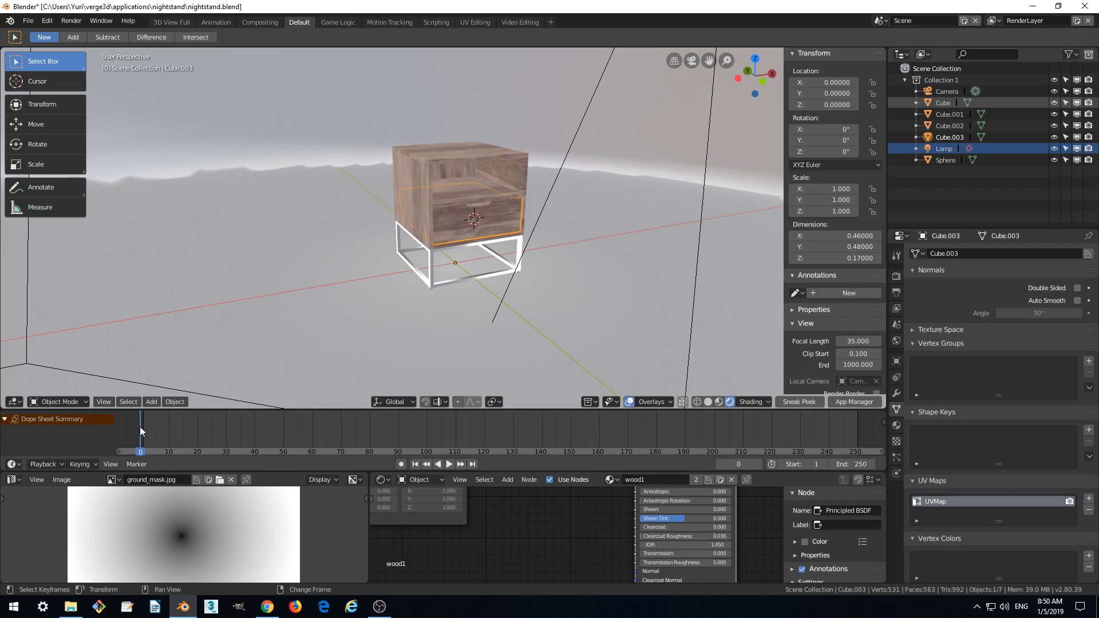
pyautogui.click(448, 464)
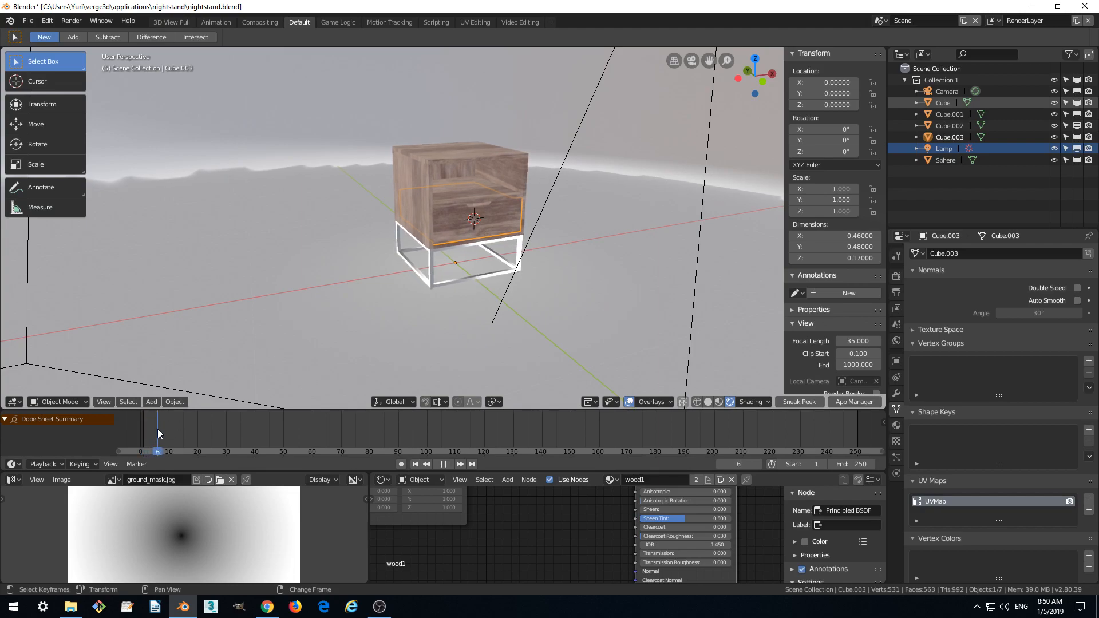
pyautogui.click(157, 451)
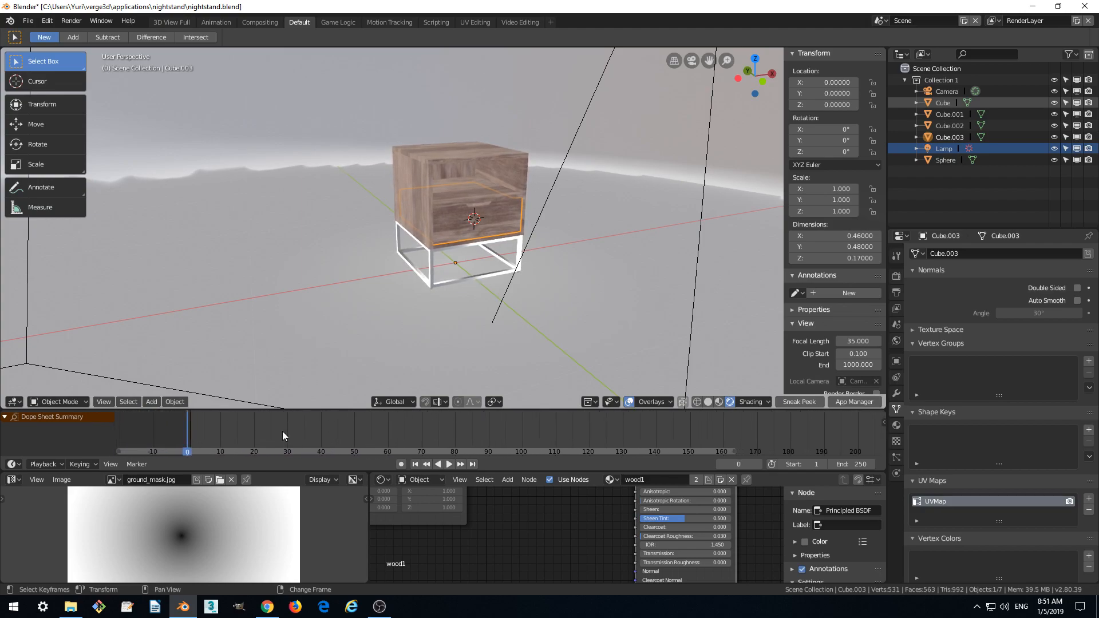
pyautogui.click(449, 464)
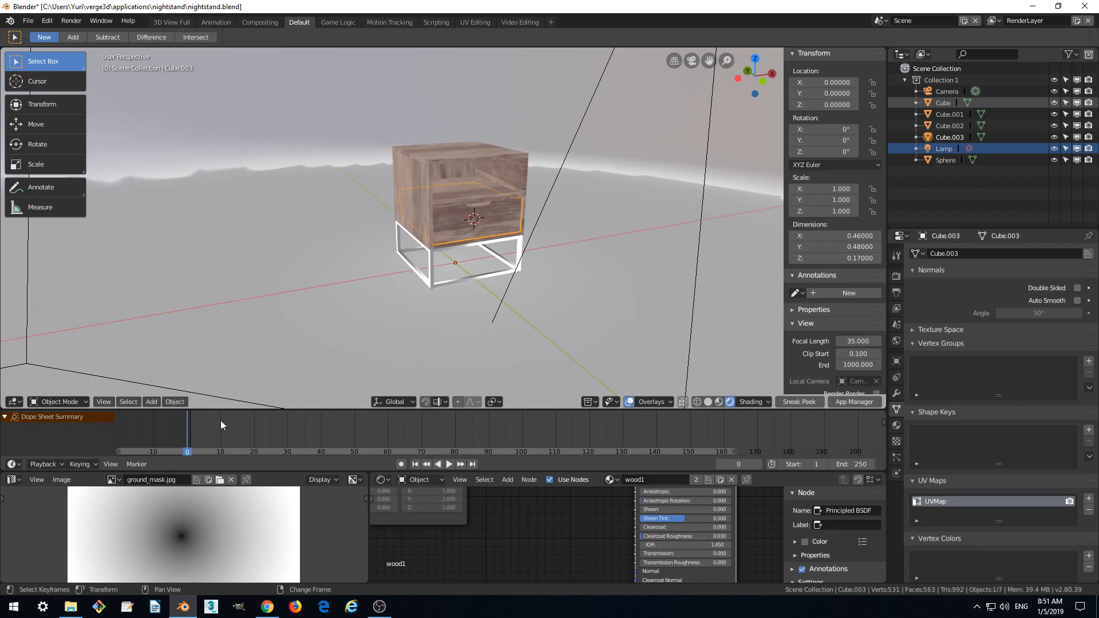
pyautogui.moveTo(361, 322)
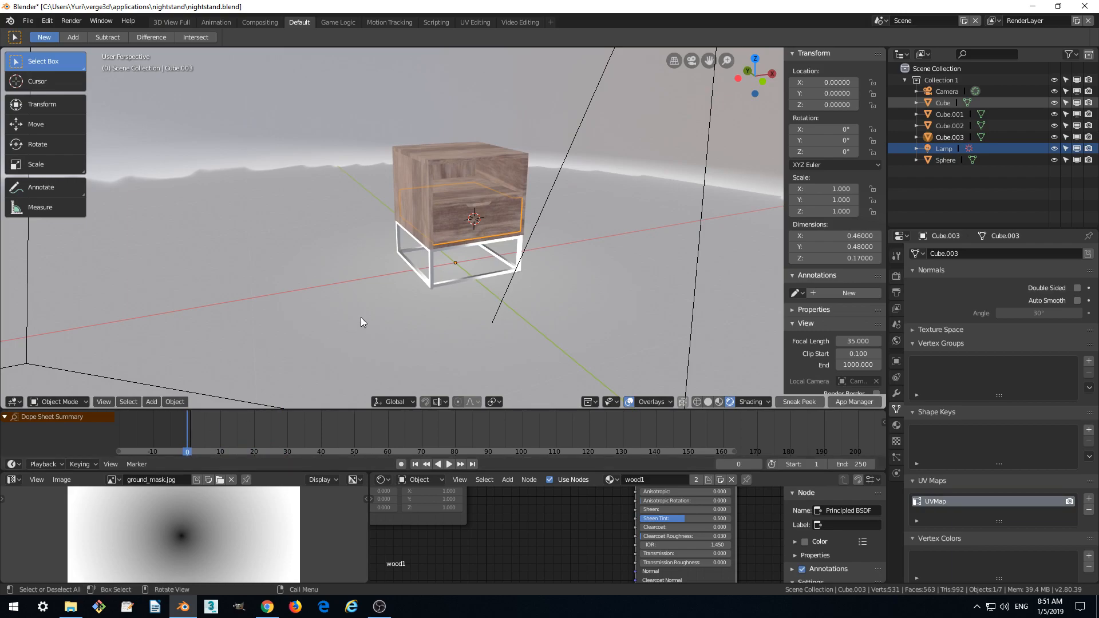
pyautogui.moveTo(353, 328)
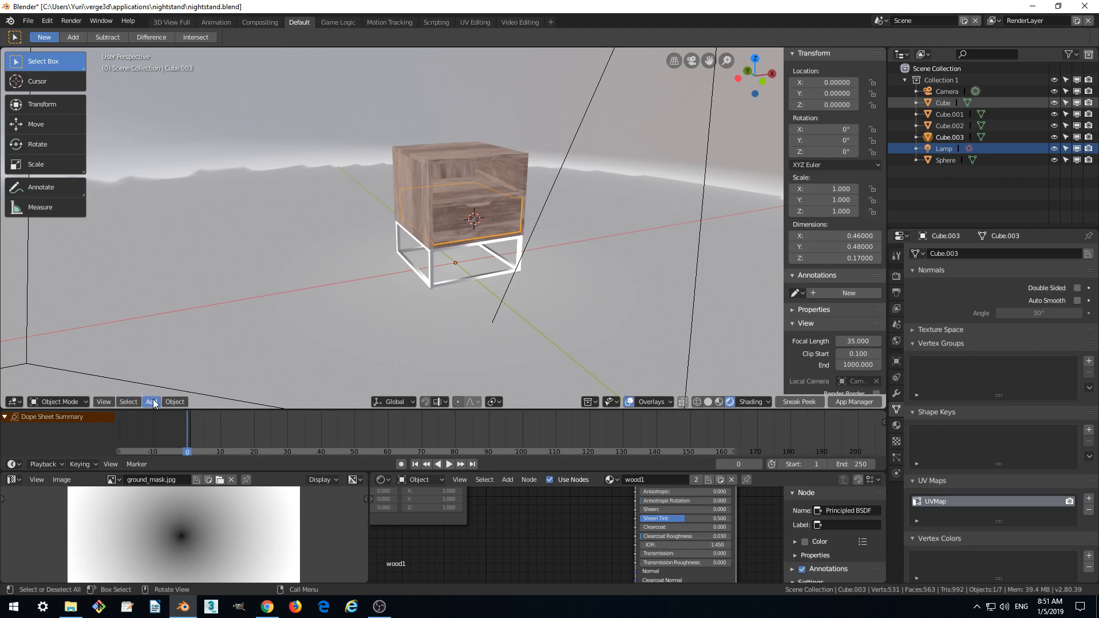
# Insert a Location keyframe for the drawer at frame 0 via Object > Animation
pyautogui.click(174, 402)
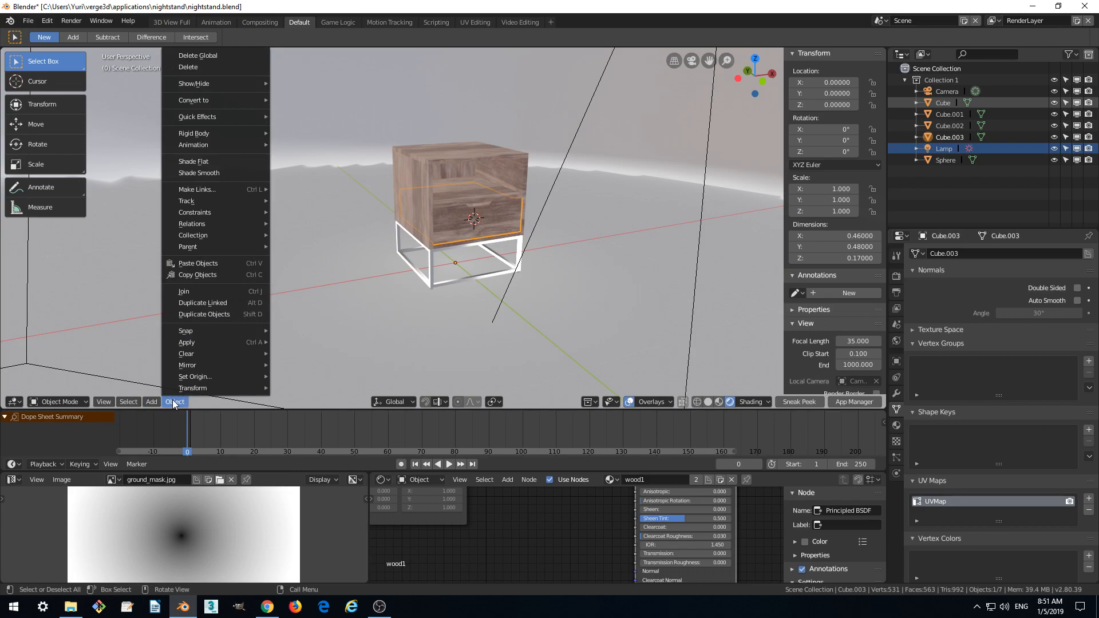
pyautogui.moveTo(193, 146)
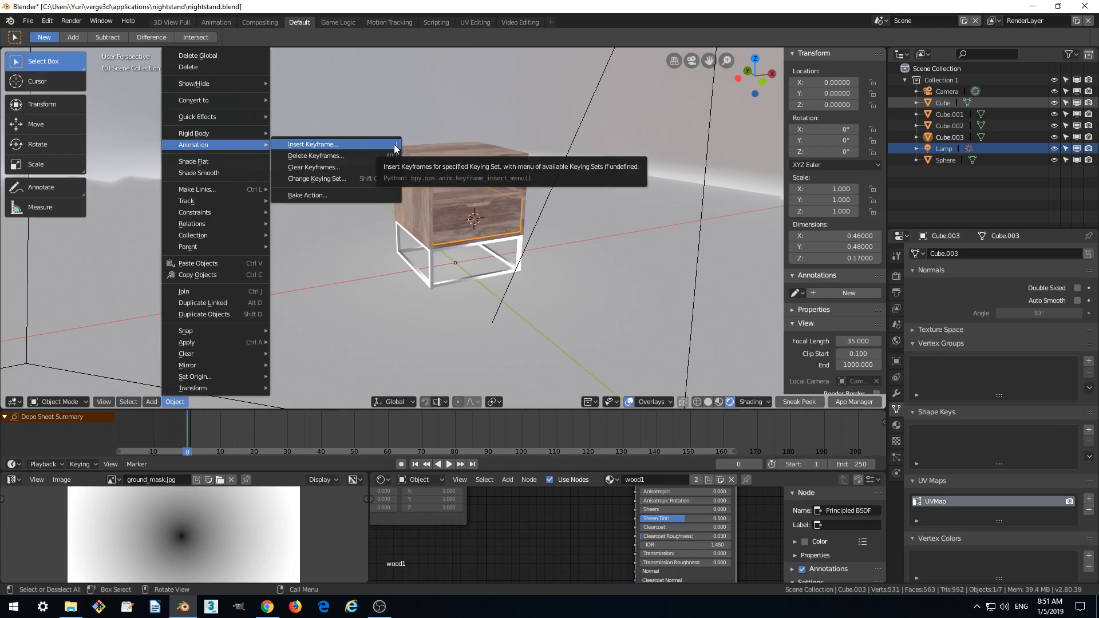
pyautogui.moveTo(311, 144)
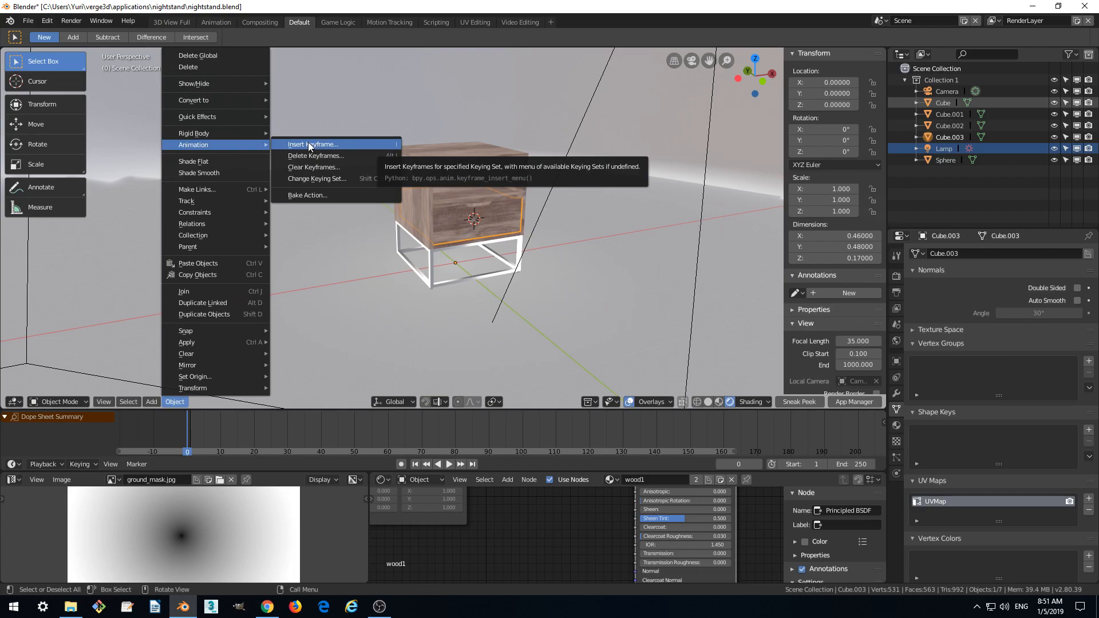
pyautogui.moveTo(314, 145)
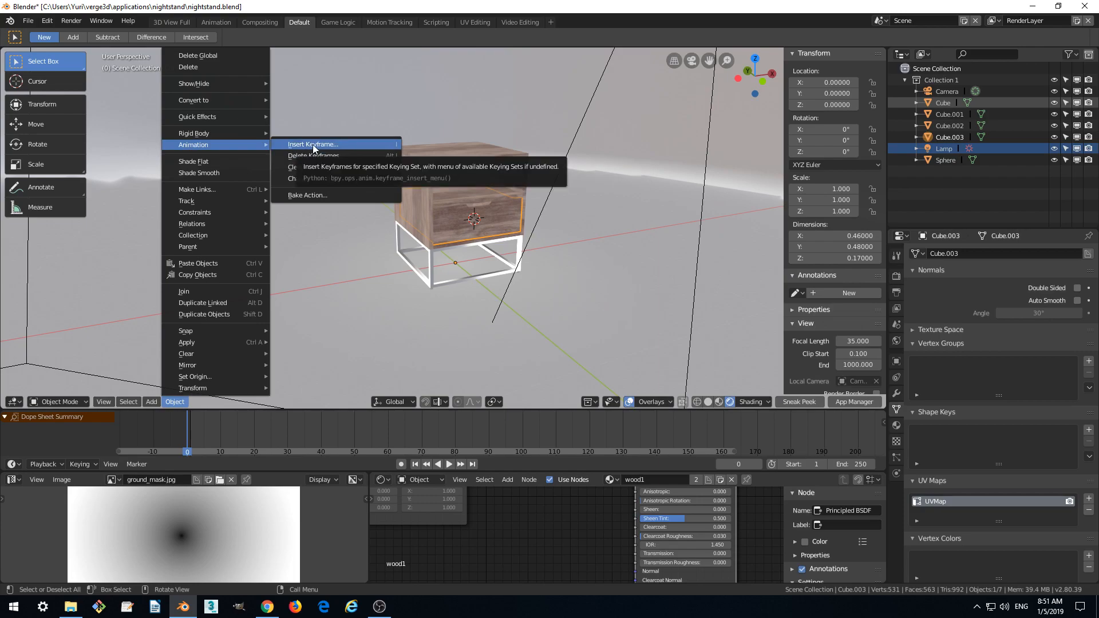
pyautogui.moveTo(333, 146)
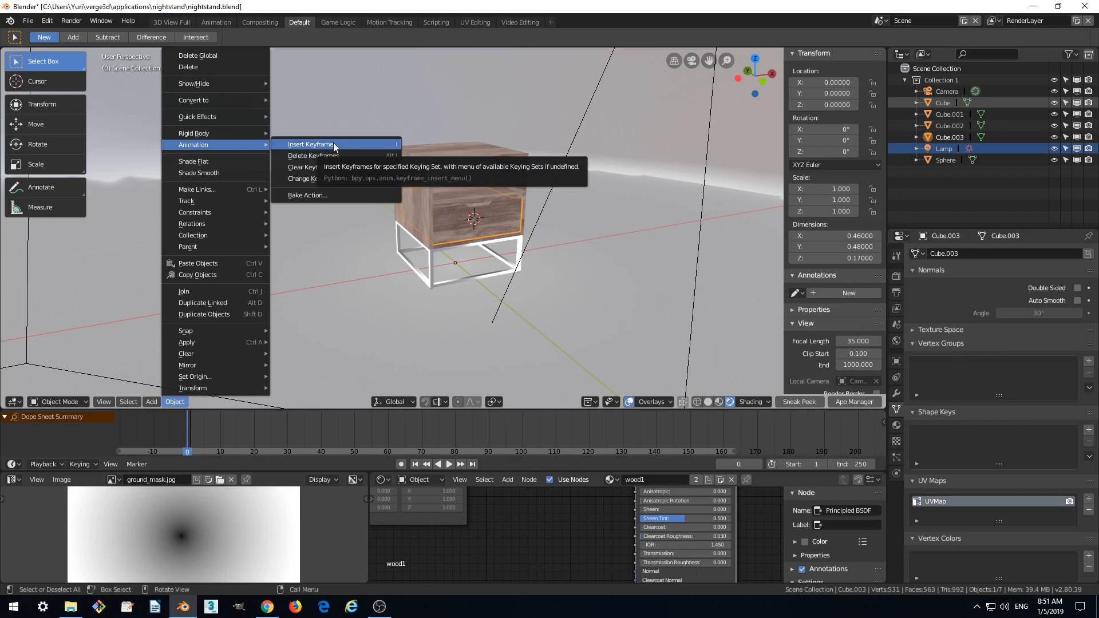
pyautogui.click(310, 146)
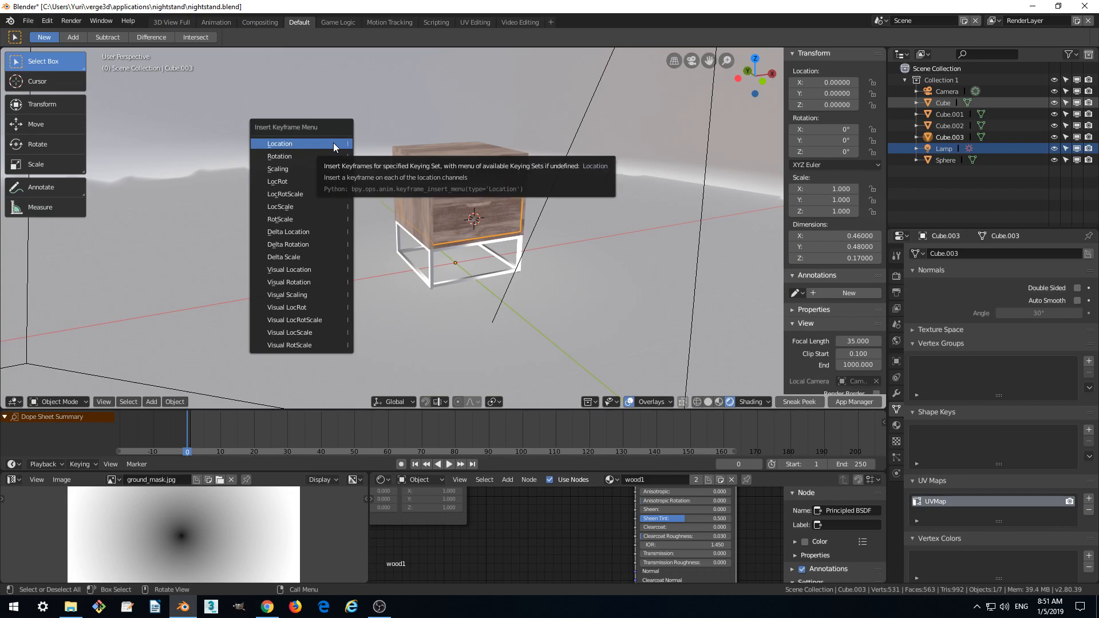
pyautogui.moveTo(279, 156)
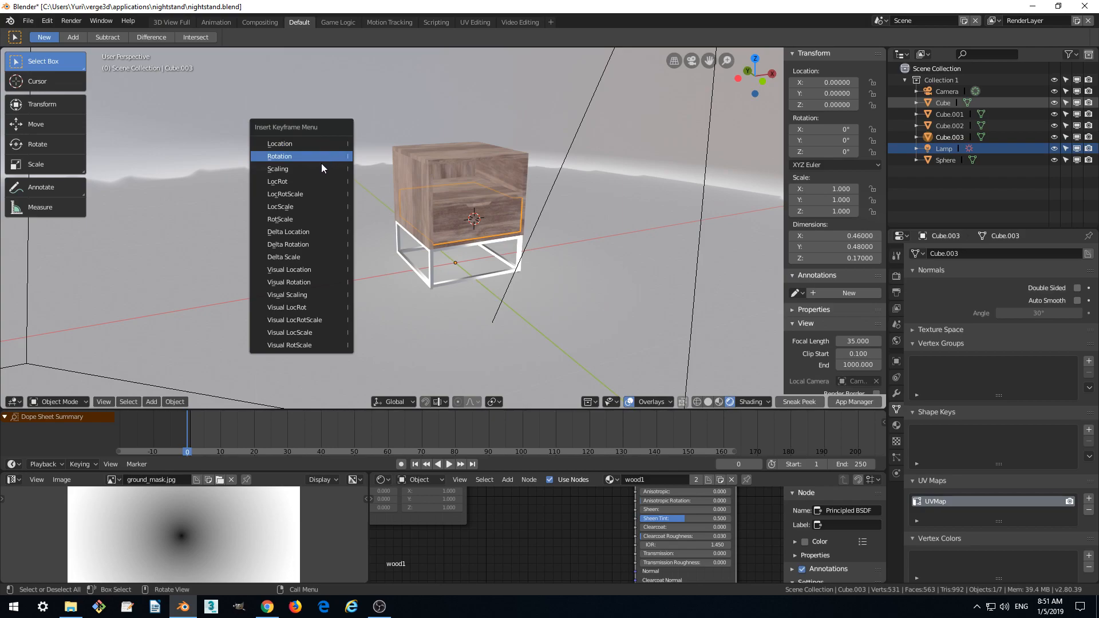
pyautogui.moveTo(306, 319)
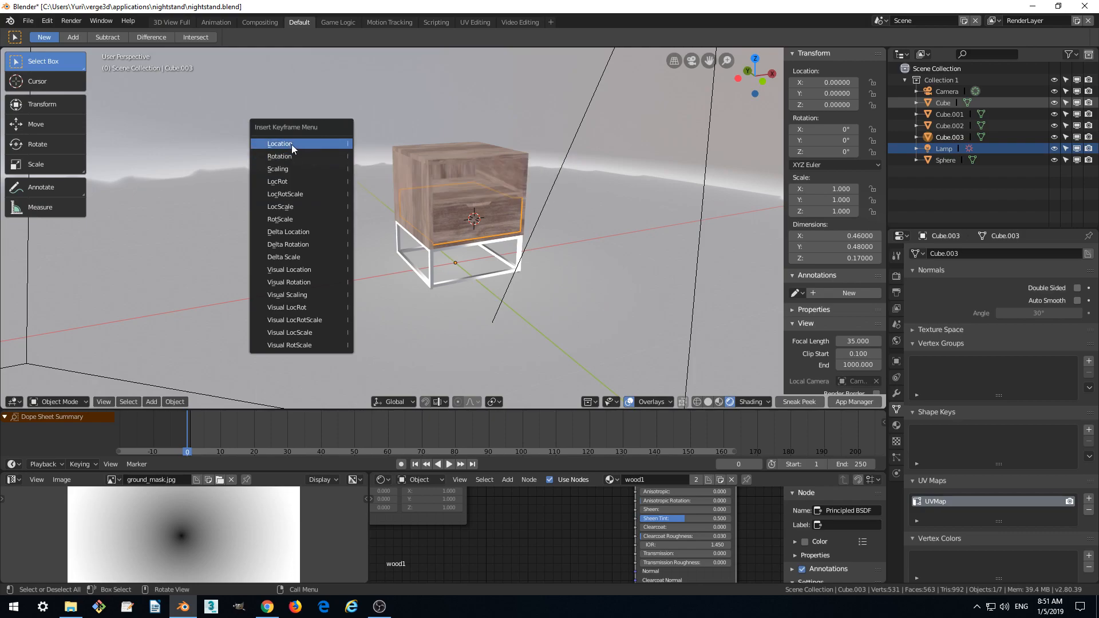
pyautogui.moveTo(280, 144)
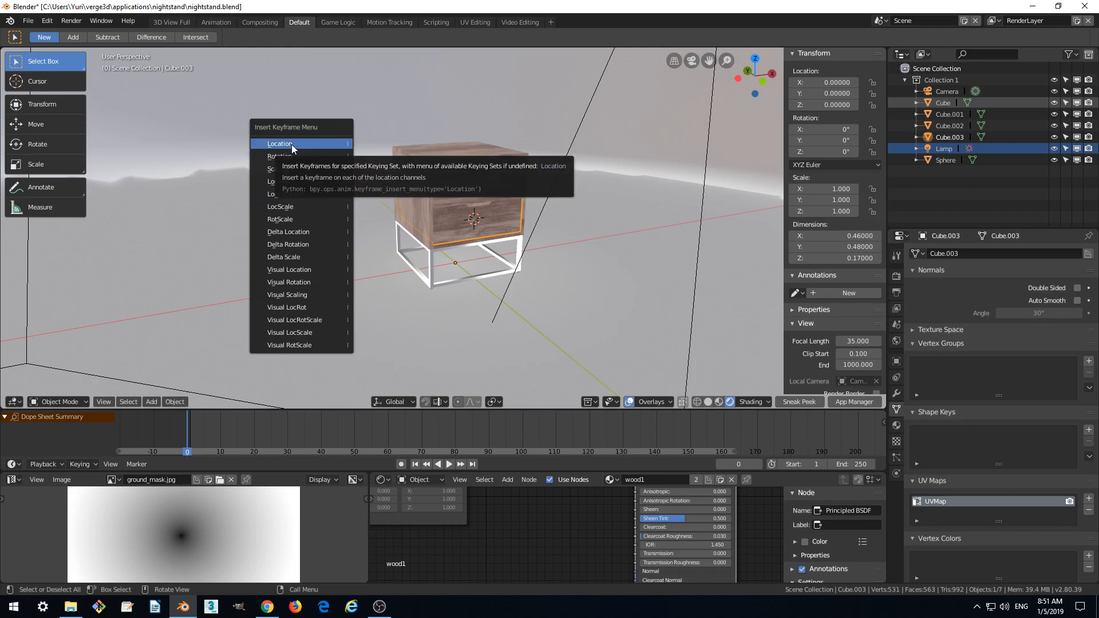
pyautogui.click(279, 144)
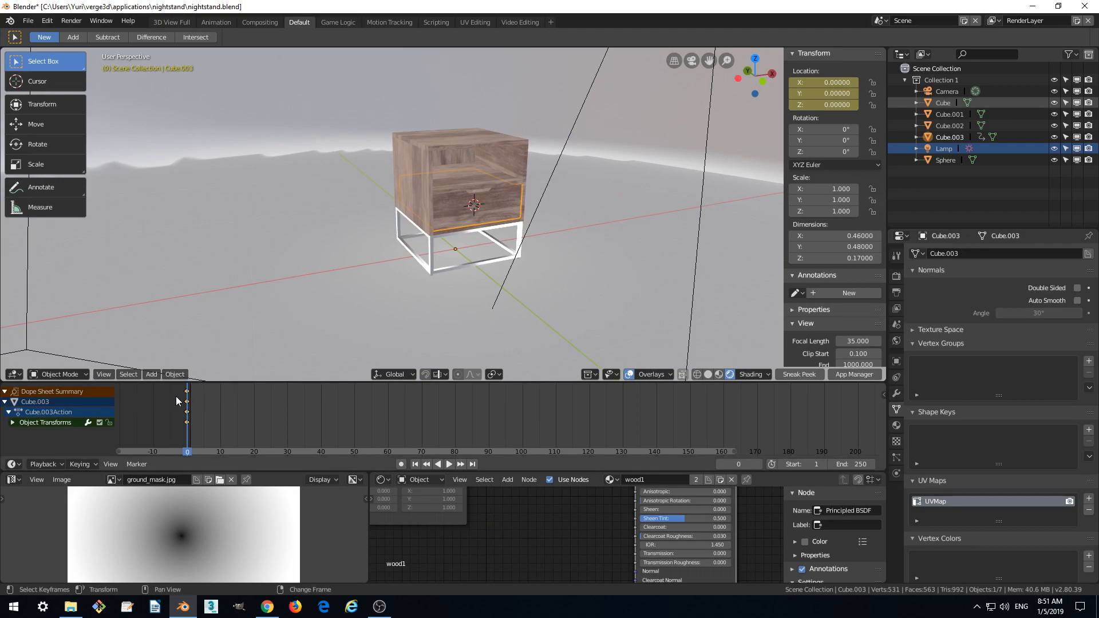
pyautogui.moveTo(187, 411)
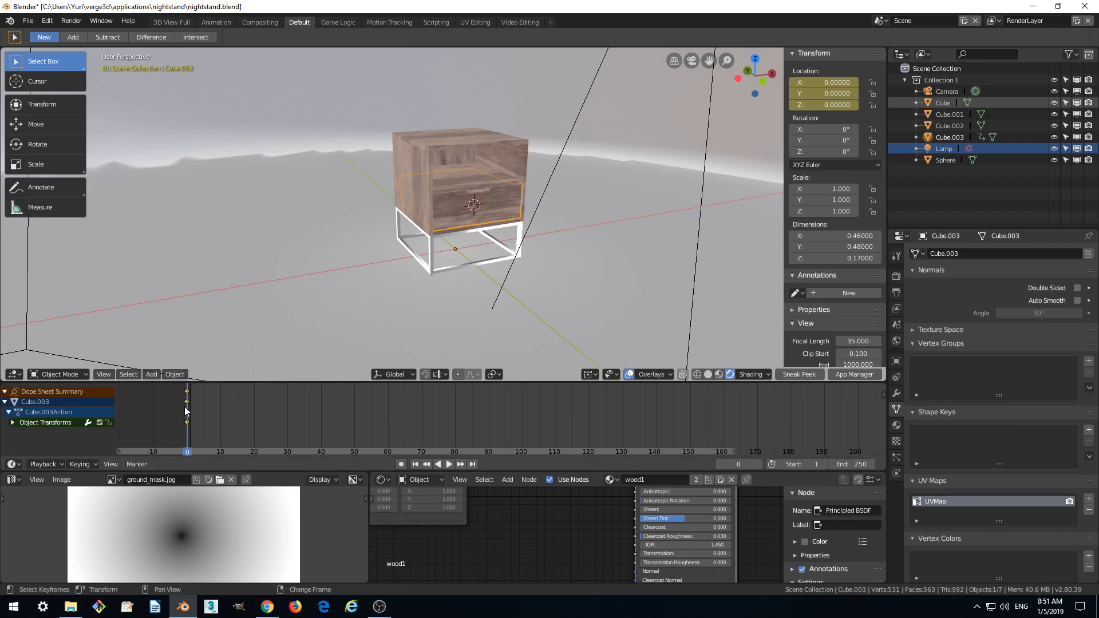
pyautogui.click(835, 83)
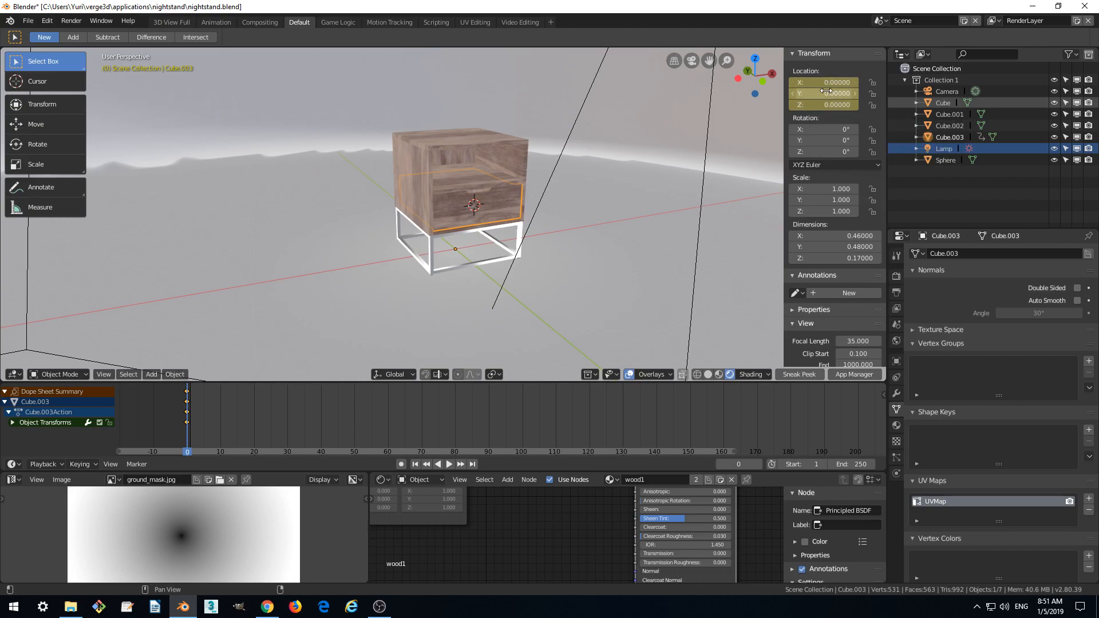
pyautogui.moveTo(835, 82)
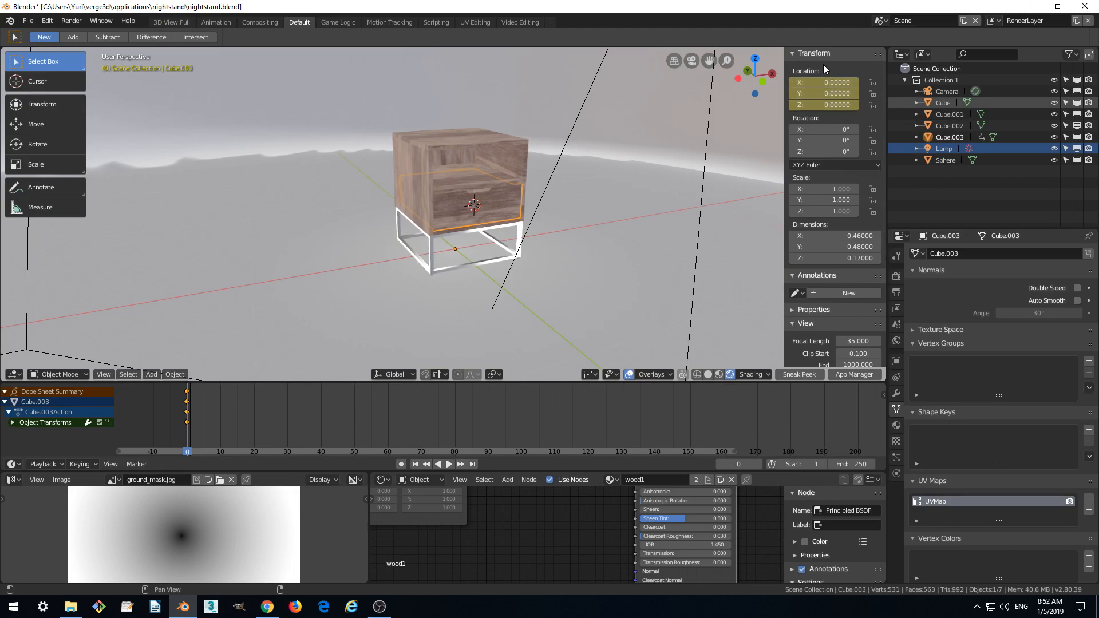
pyautogui.moveTo(186, 415)
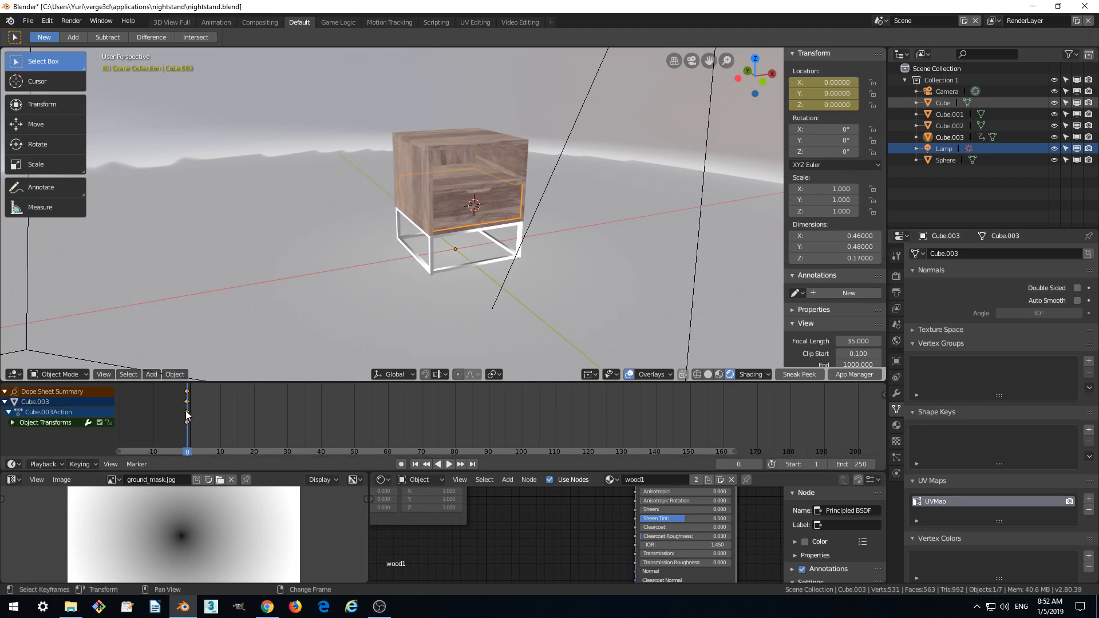
pyautogui.moveTo(228, 427)
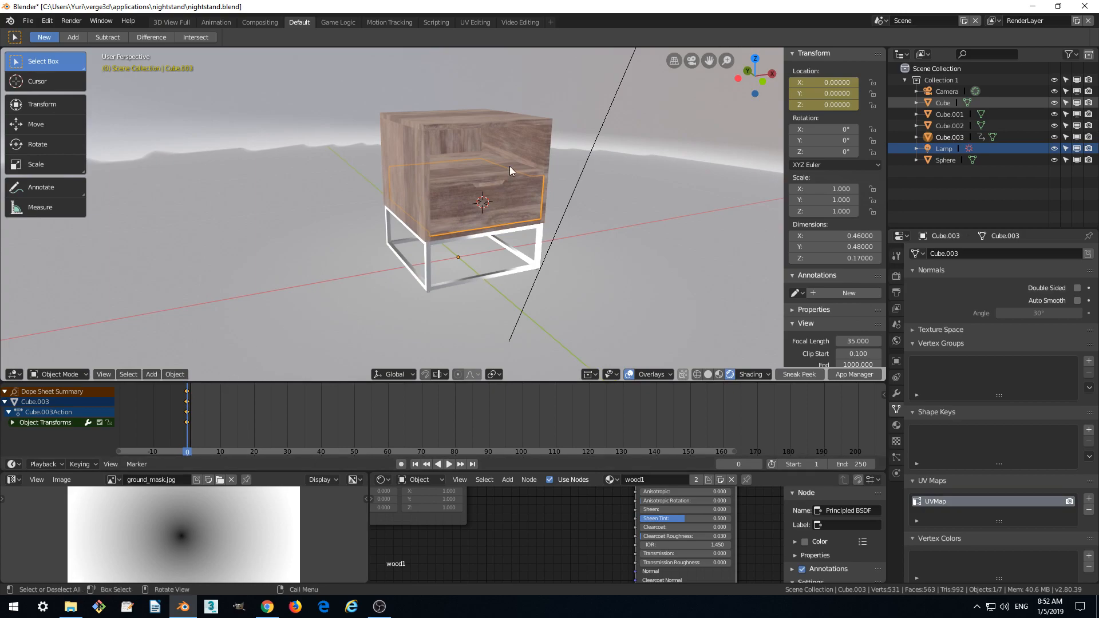
pyautogui.moveTo(506, 183)
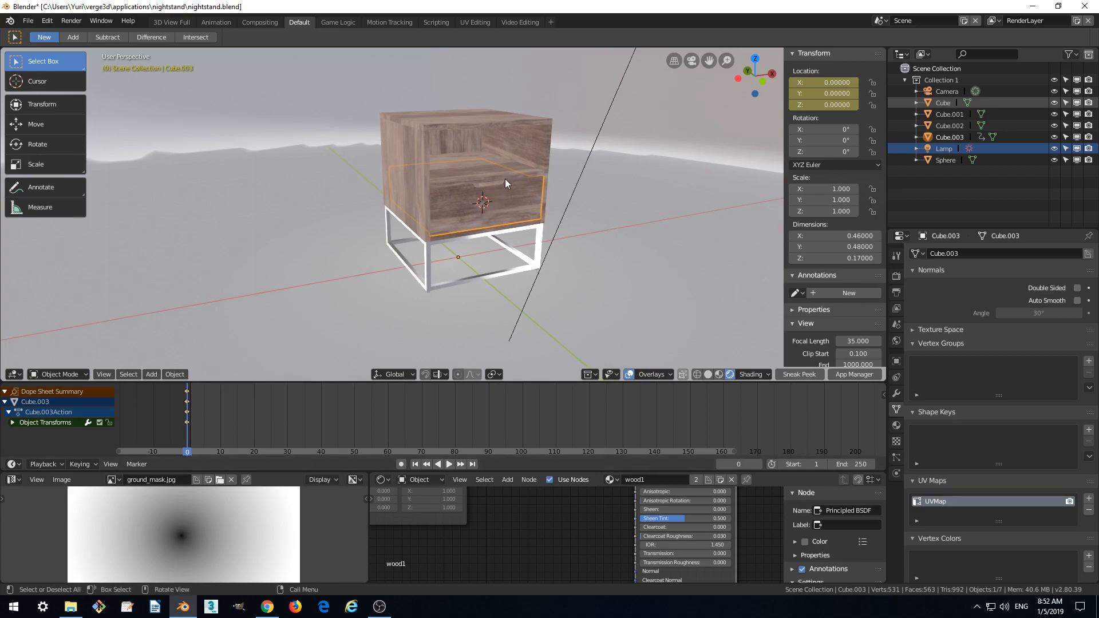
pyautogui.moveTo(200, 424)
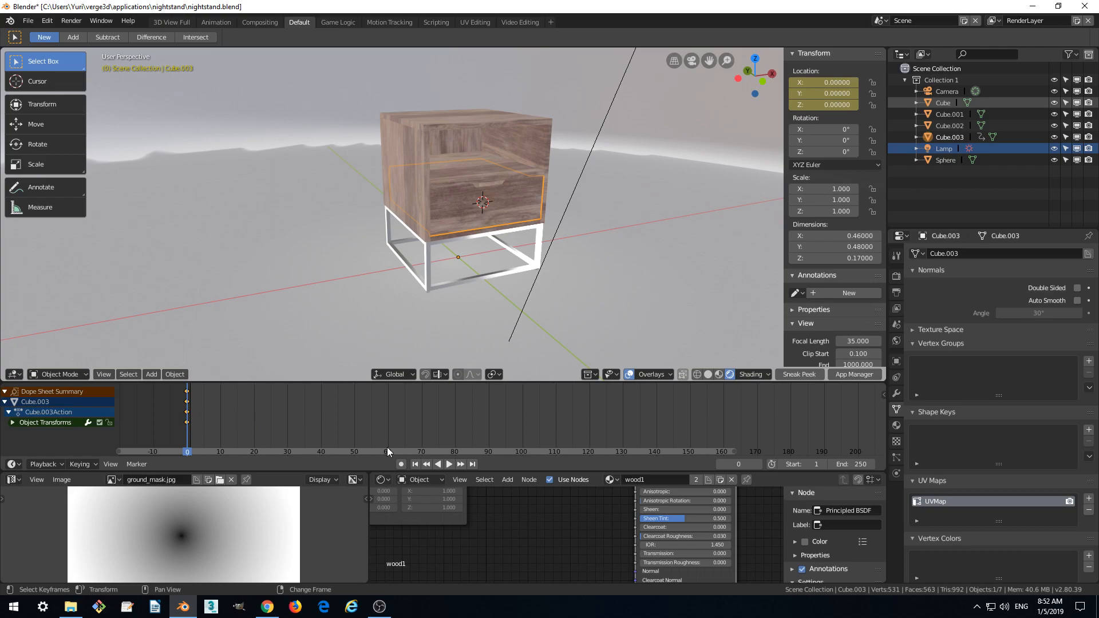
# Select the frame 0 keyframes and move the playhead to frame 30
pyautogui.click(448, 464)
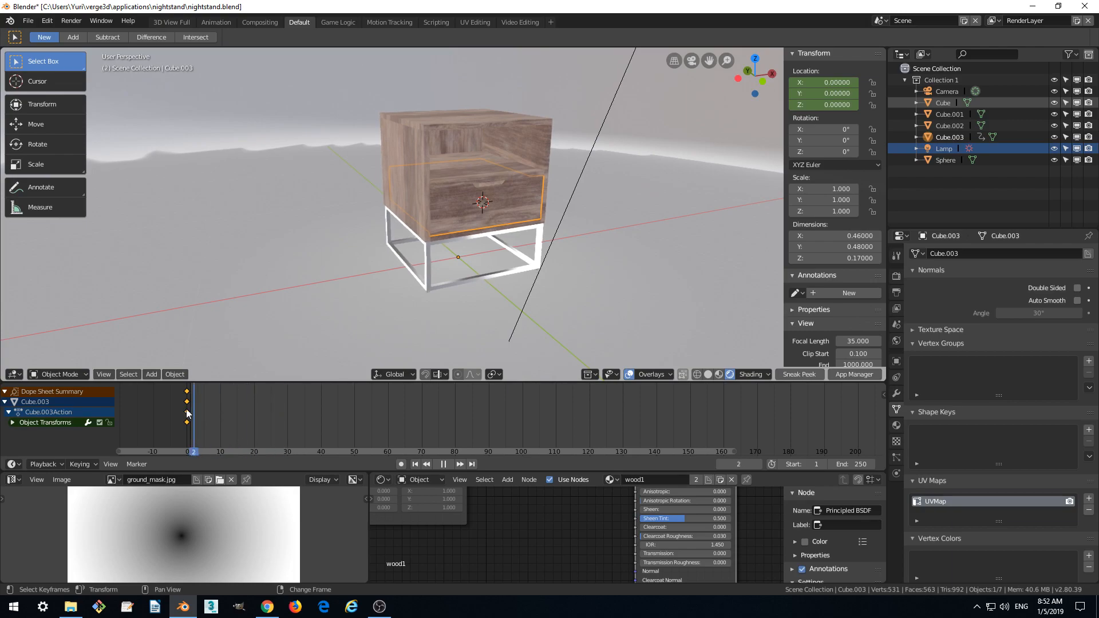
pyautogui.click(287, 451)
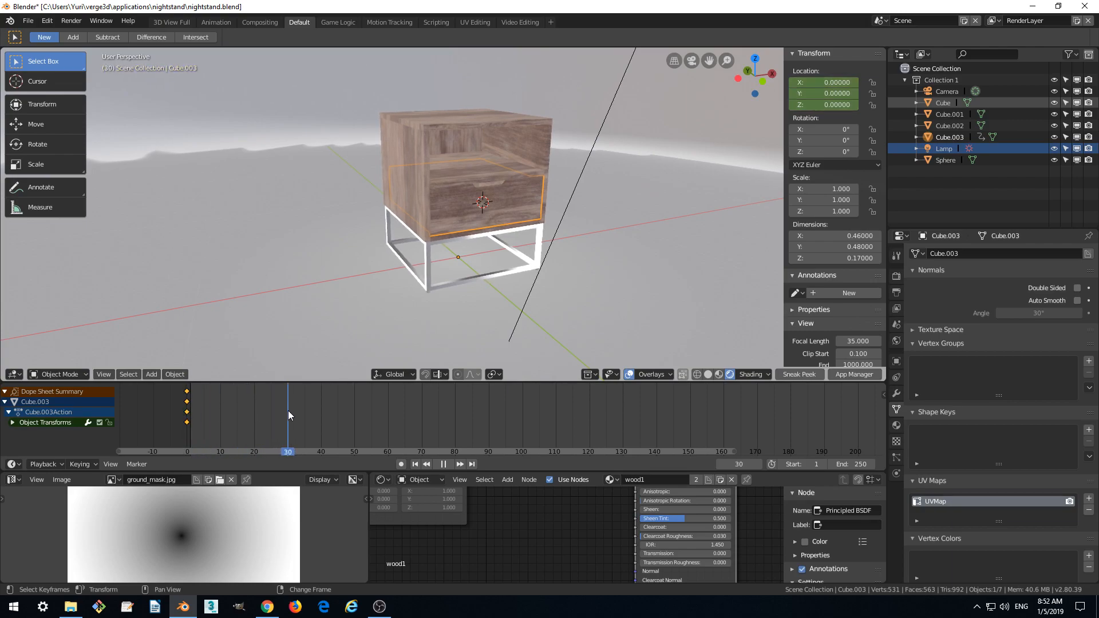
pyautogui.click(444, 464)
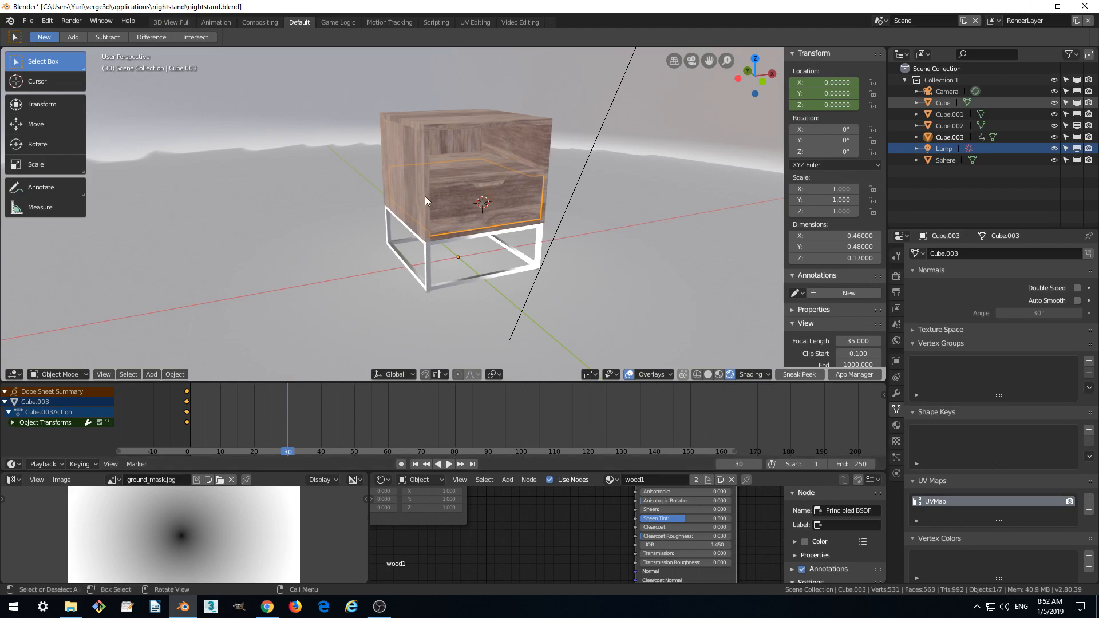
pyautogui.moveTo(417, 234)
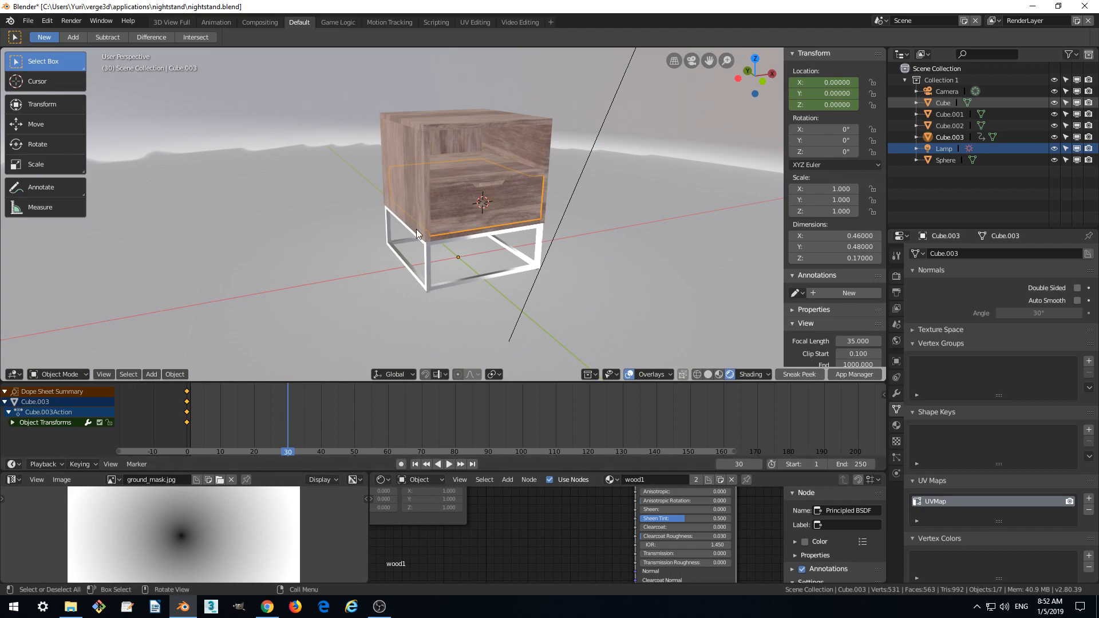
pyautogui.moveTo(410, 171)
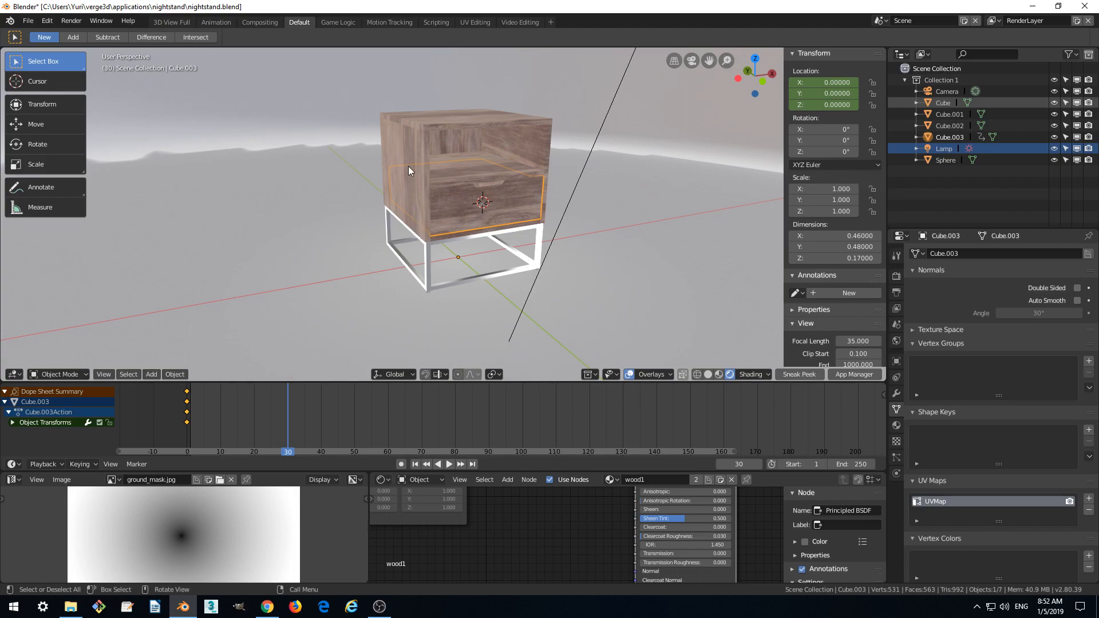
# Pull the drawer outward along Y with the Move tool and key its Location at frame 30
pyautogui.moveTo(410, 171); pyautogui.dragTo(463, 231)
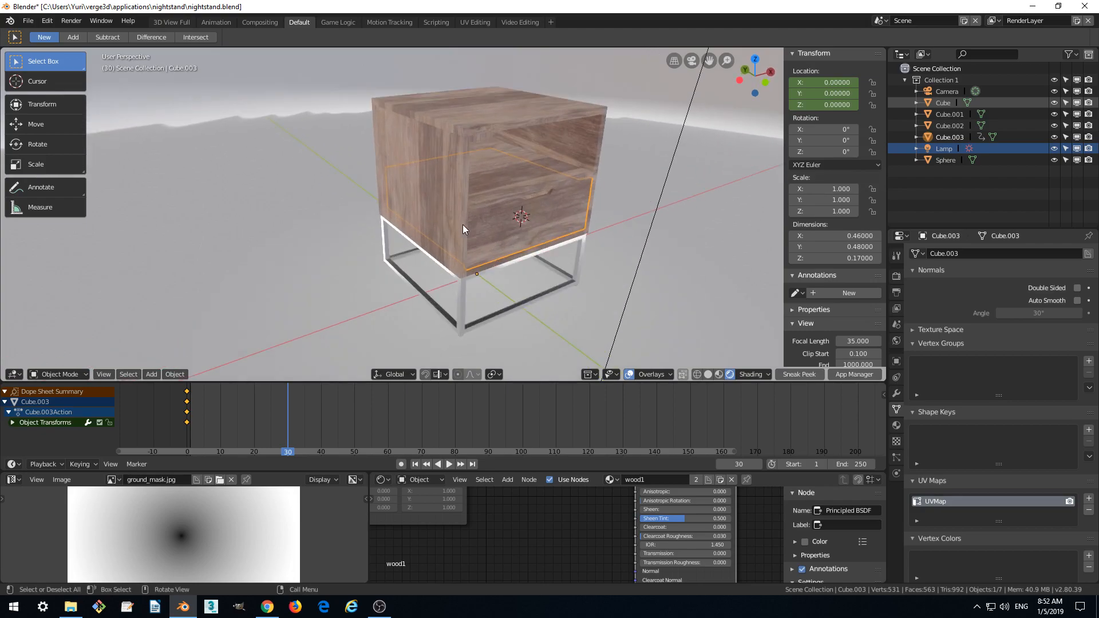
pyautogui.moveTo(495, 225)
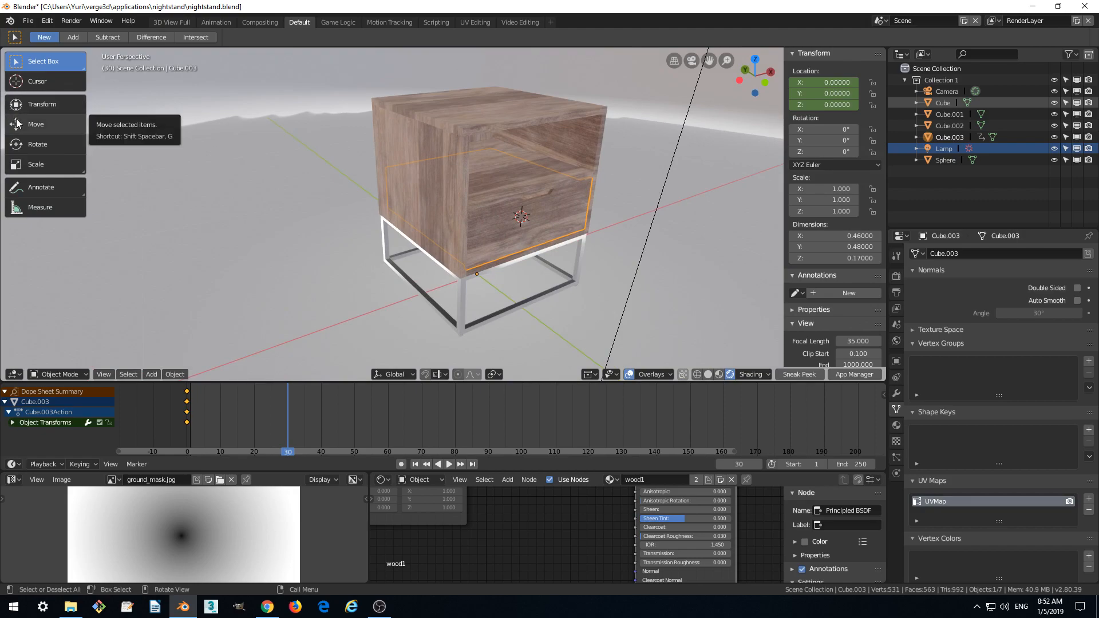
pyautogui.click(35, 123)
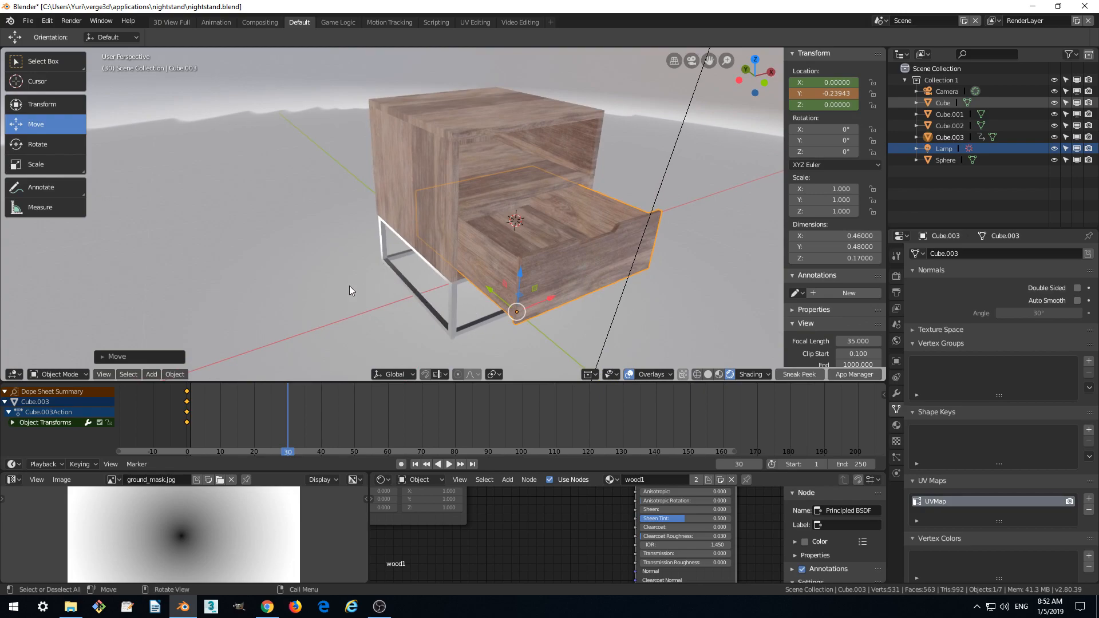
pyautogui.moveTo(337, 252)
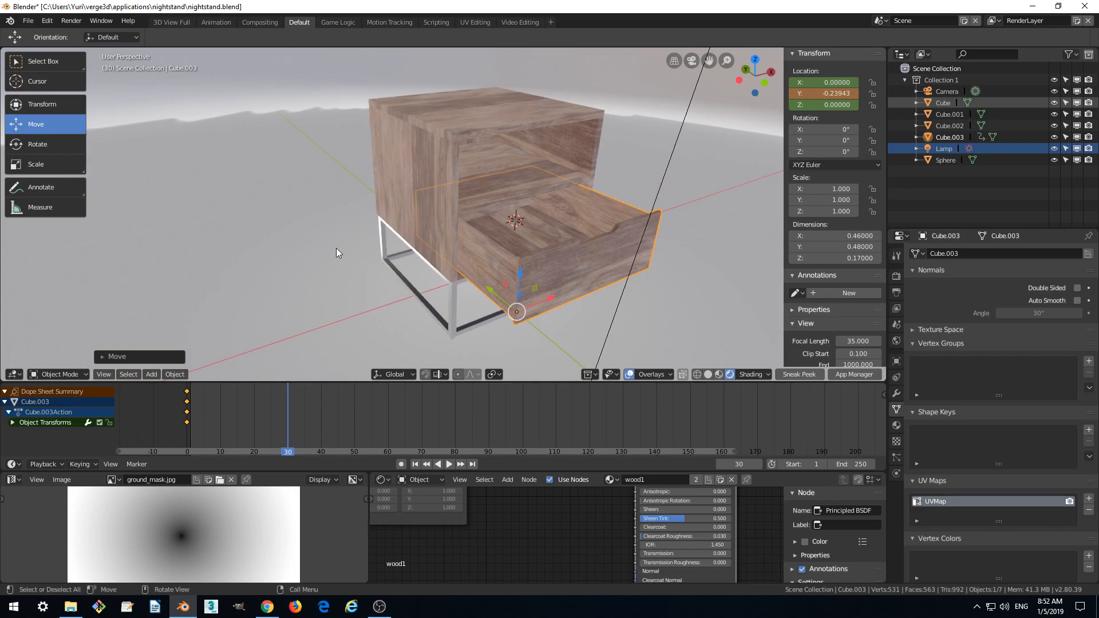
pyautogui.press('i')
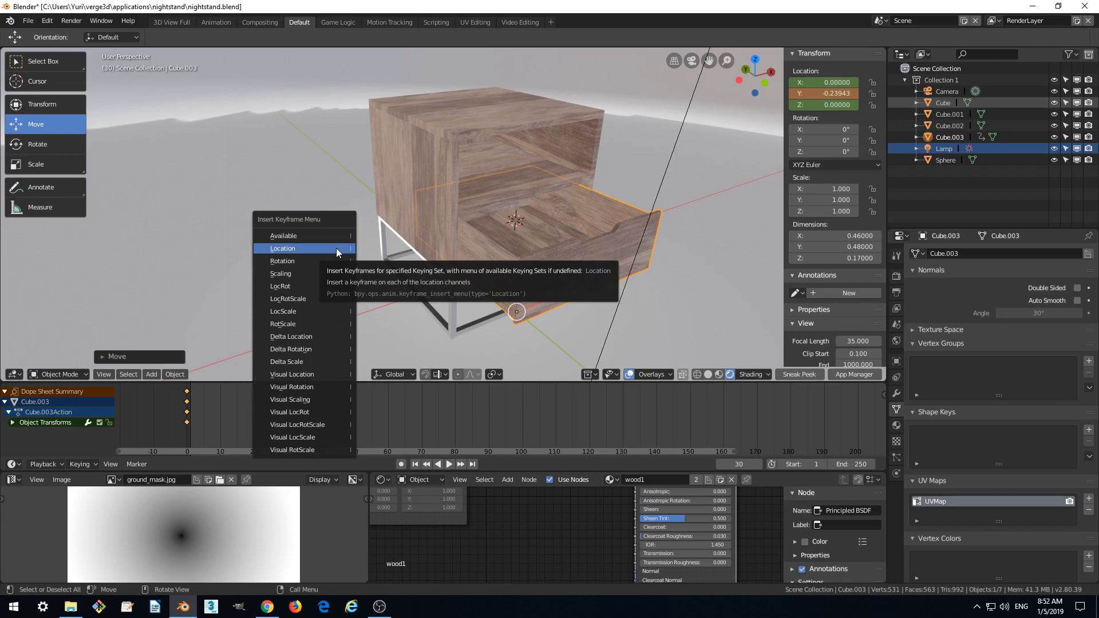
pyautogui.click(282, 249)
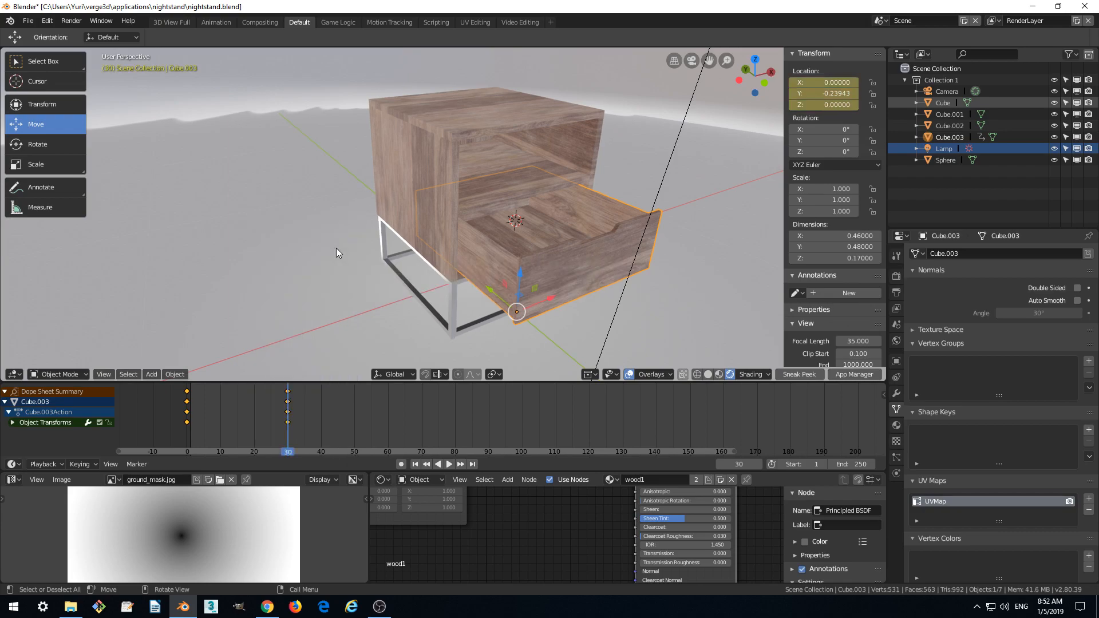
pyautogui.click(447, 464)
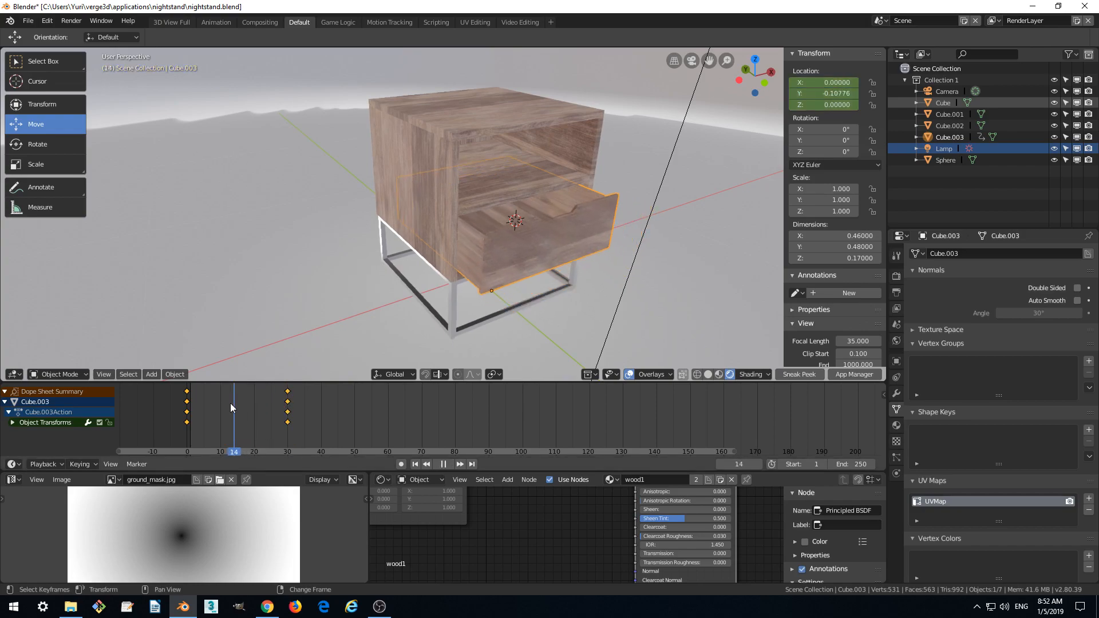
pyautogui.click(260, 452)
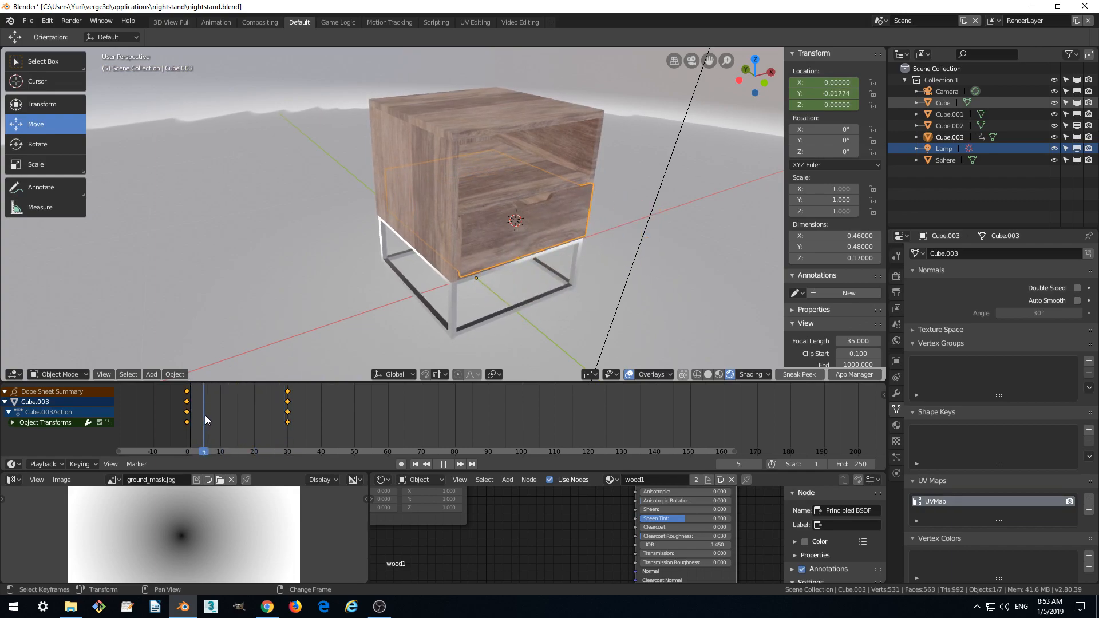
pyautogui.click(187, 451)
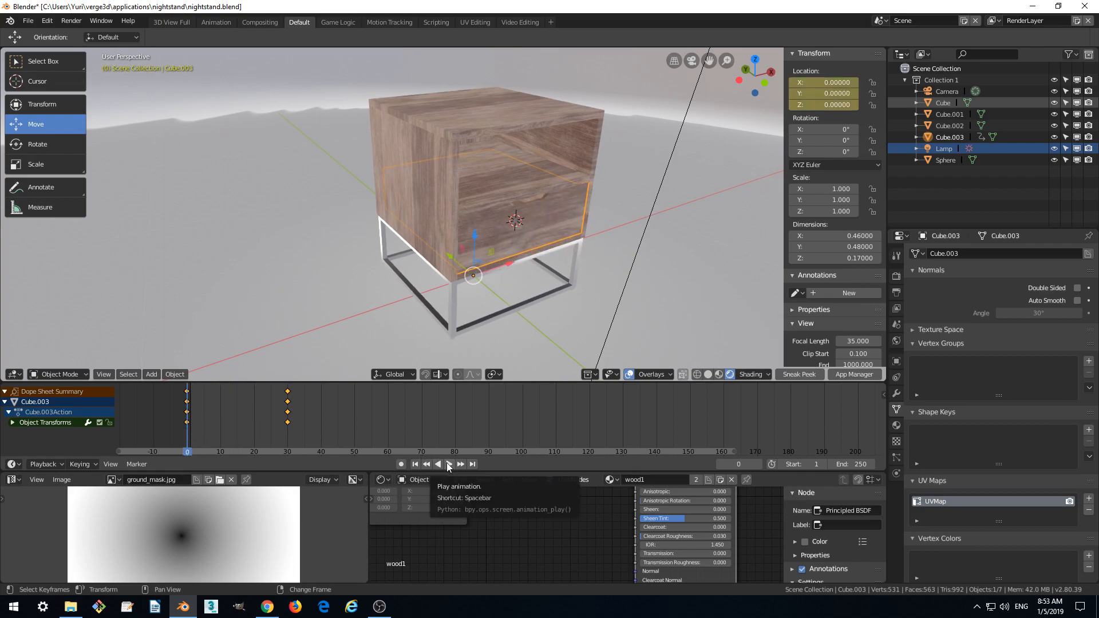
pyautogui.click(447, 464)
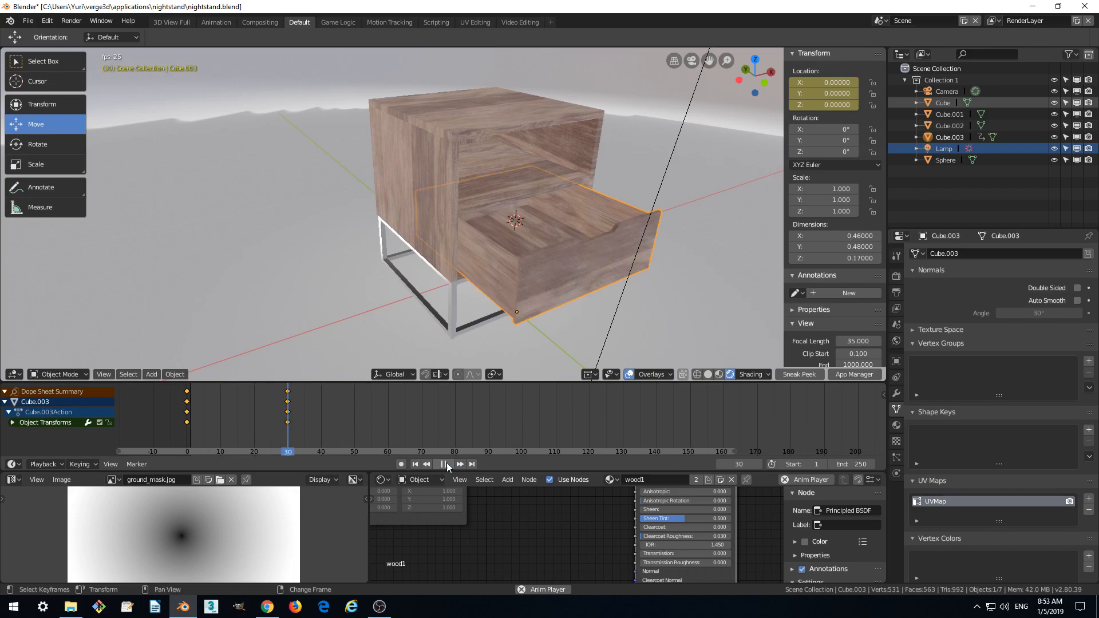
pyautogui.click(448, 463)
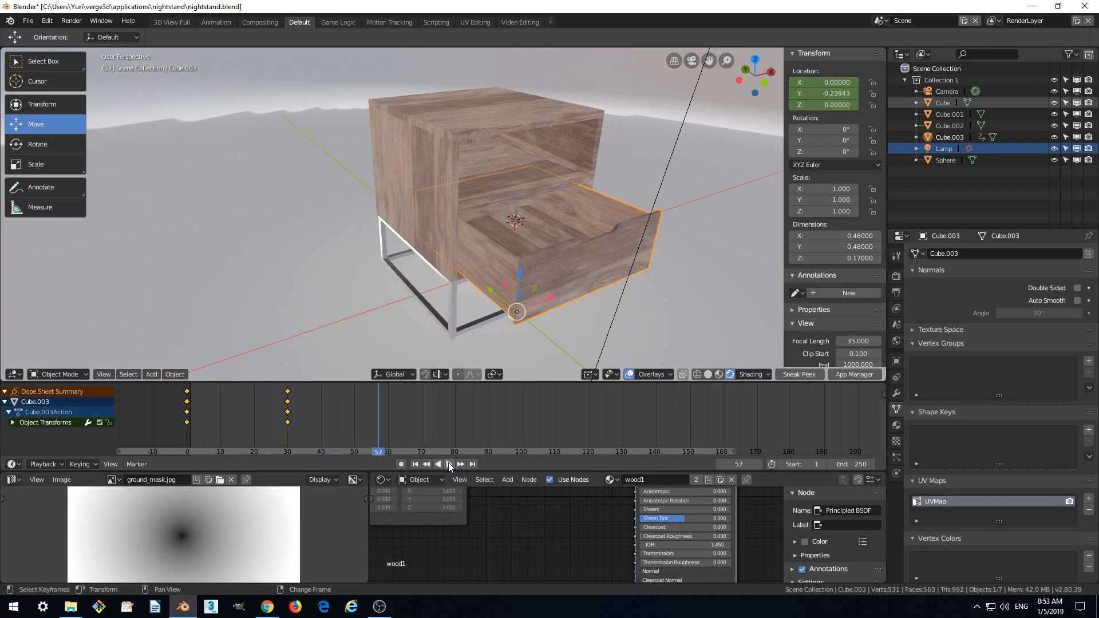
pyautogui.moveTo(449, 464)
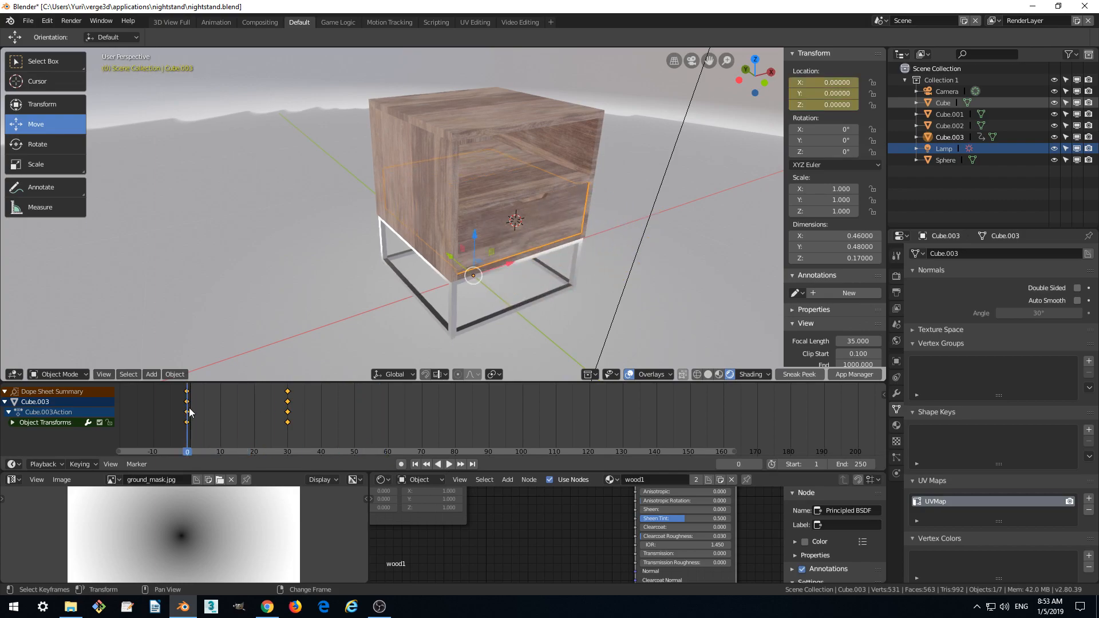
pyautogui.moveTo(800, 373)
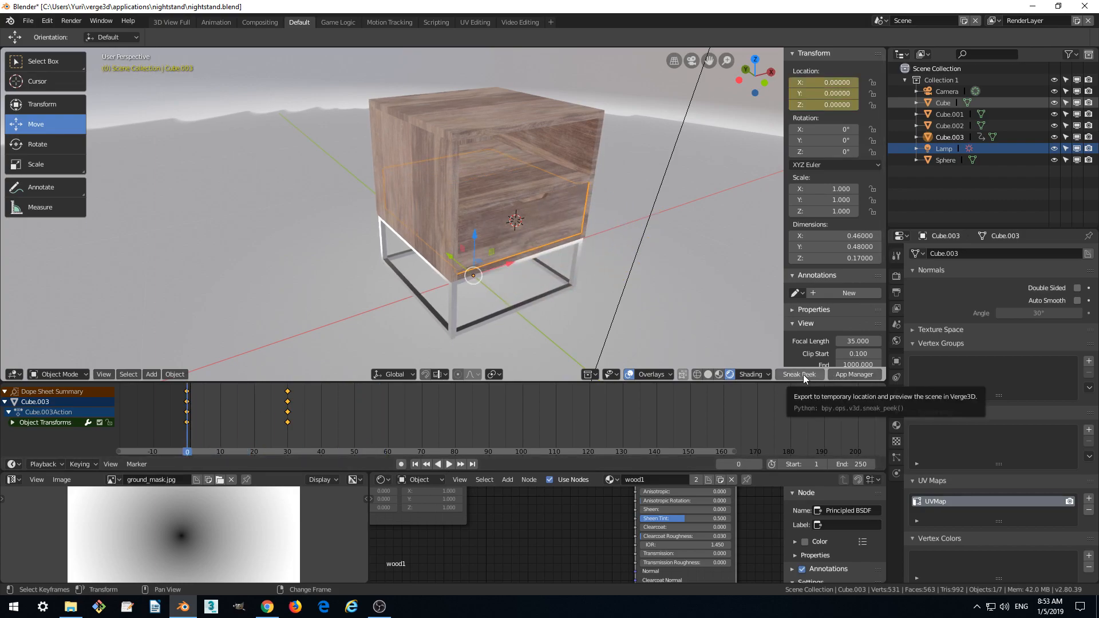
# Sneak Peek the scene in the browser, watch the drawer slide open, then return to Blender
pyautogui.click(798, 374)
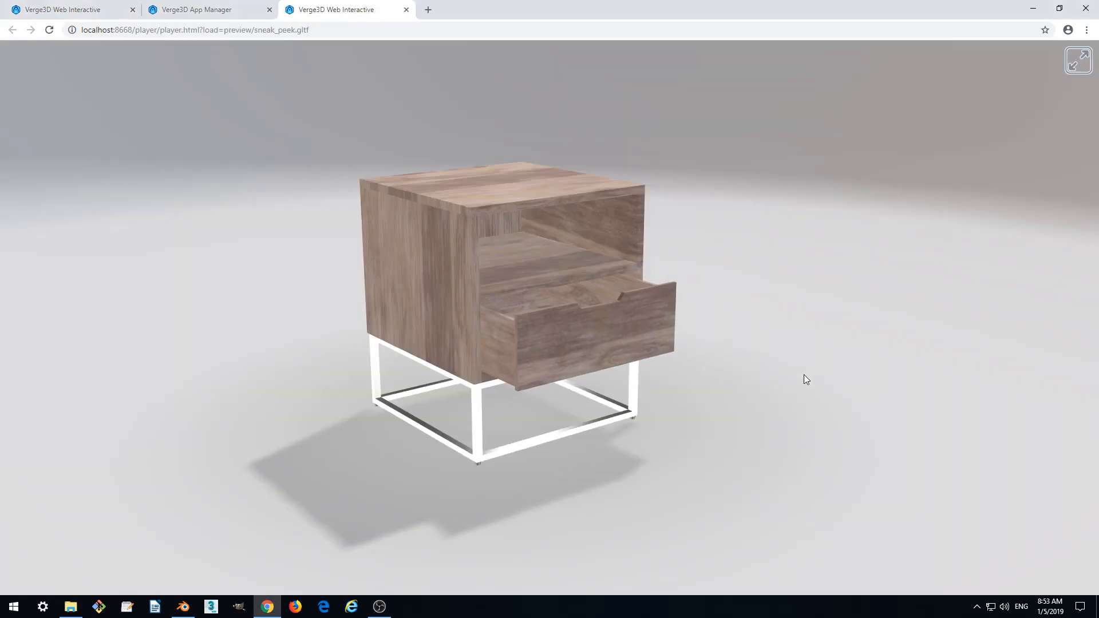
pyautogui.moveTo(806, 379); pyautogui.dragTo(742, 391)
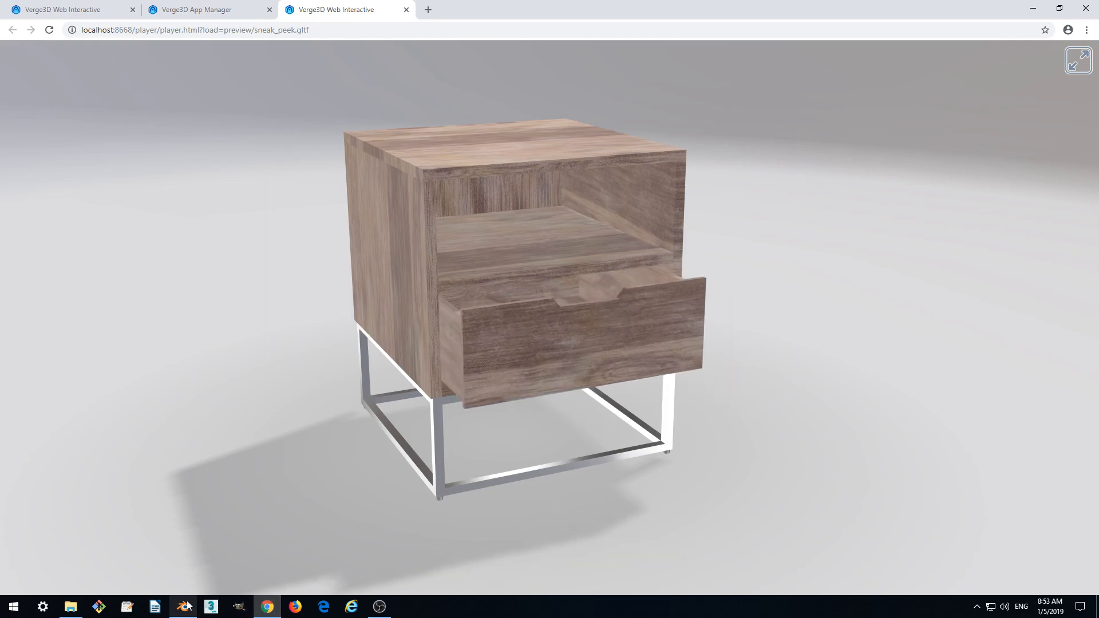
pyautogui.click(183, 607)
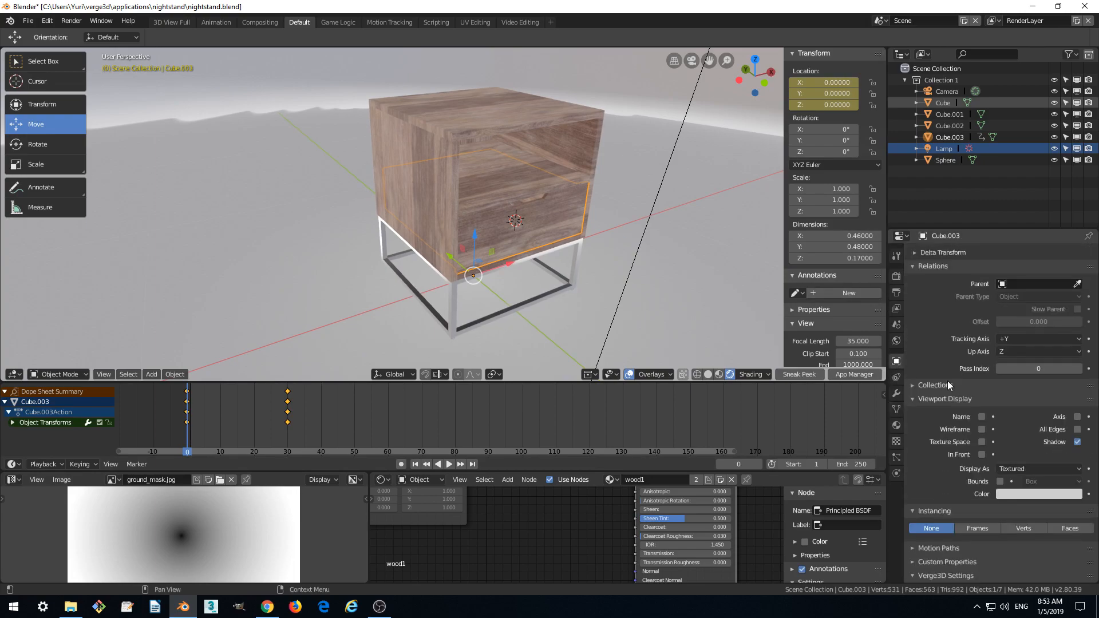
pyautogui.moveTo(895, 360)
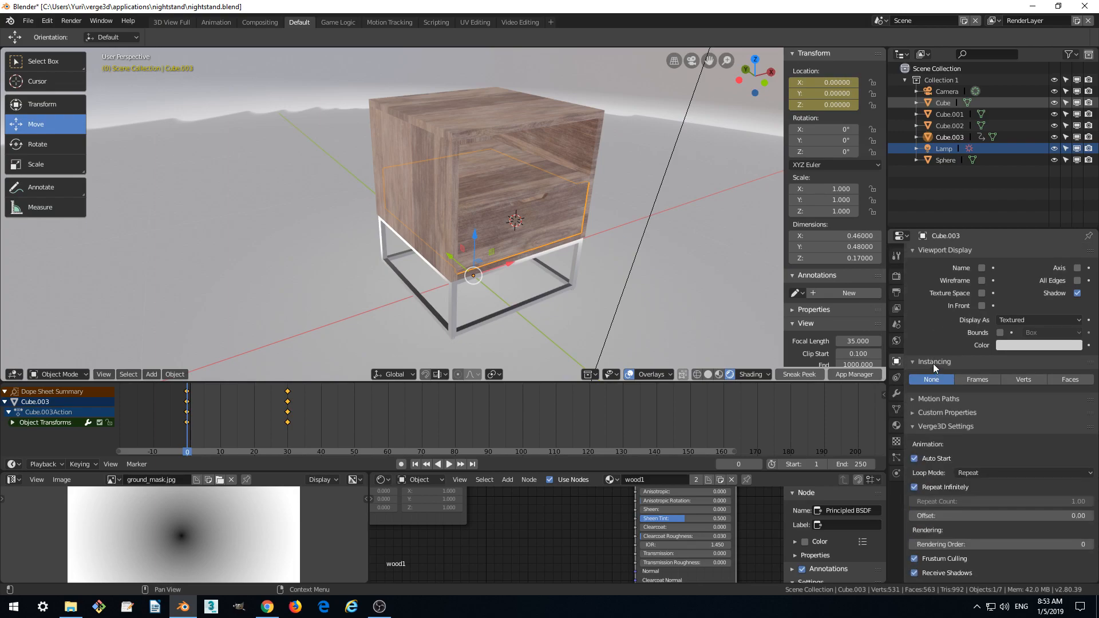
pyautogui.moveTo(936, 421)
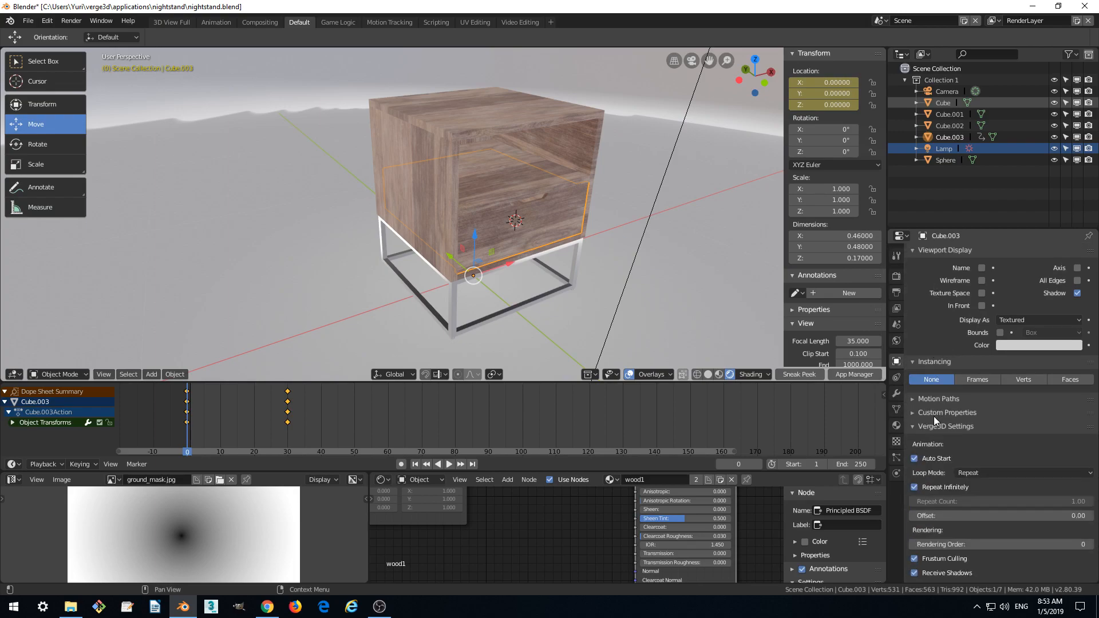
pyautogui.moveTo(925, 483)
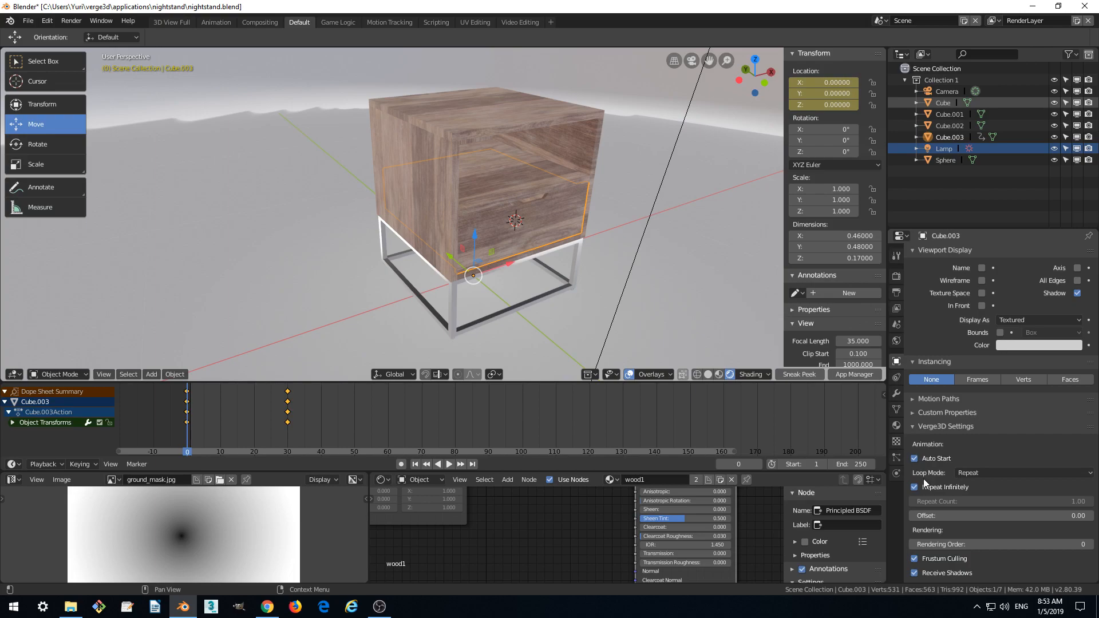
pyautogui.moveTo(915, 458)
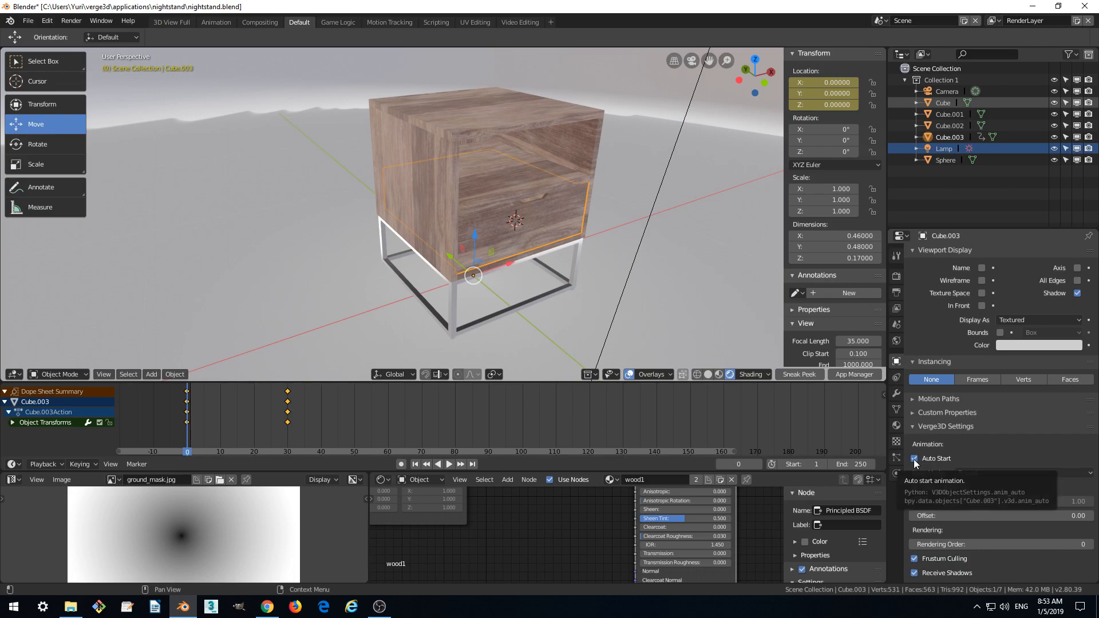
# Uncheck Auto Start in Cube.003's Verge3D animation settings, keeping looping on
pyautogui.click(914, 458)
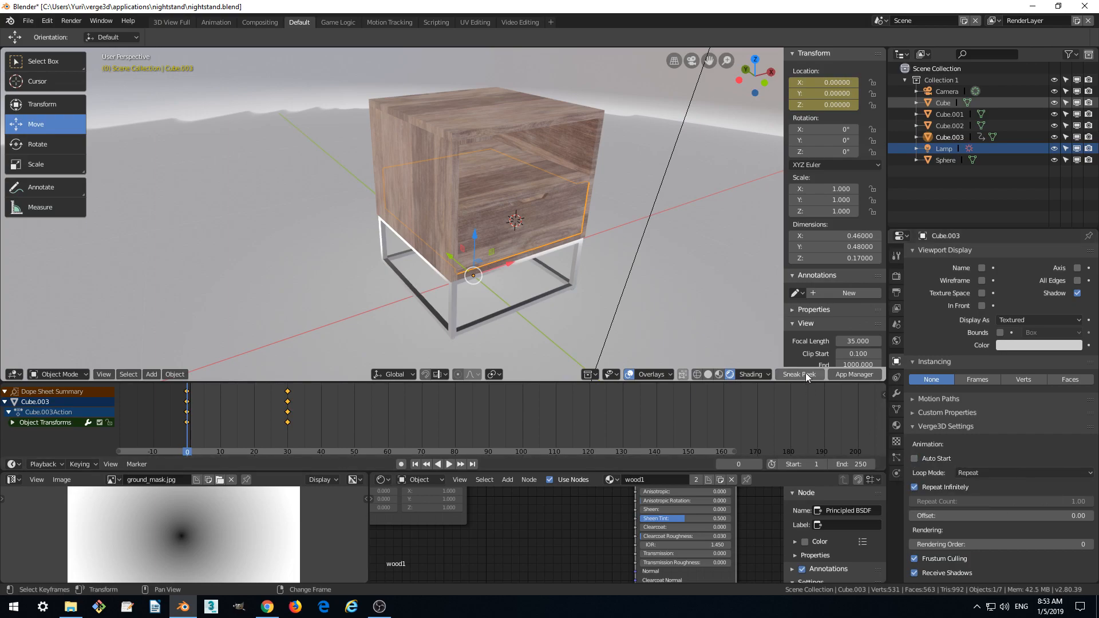
# Sneak Peek again so the drawer stays closed when the scene loads
pyautogui.click(798, 374)
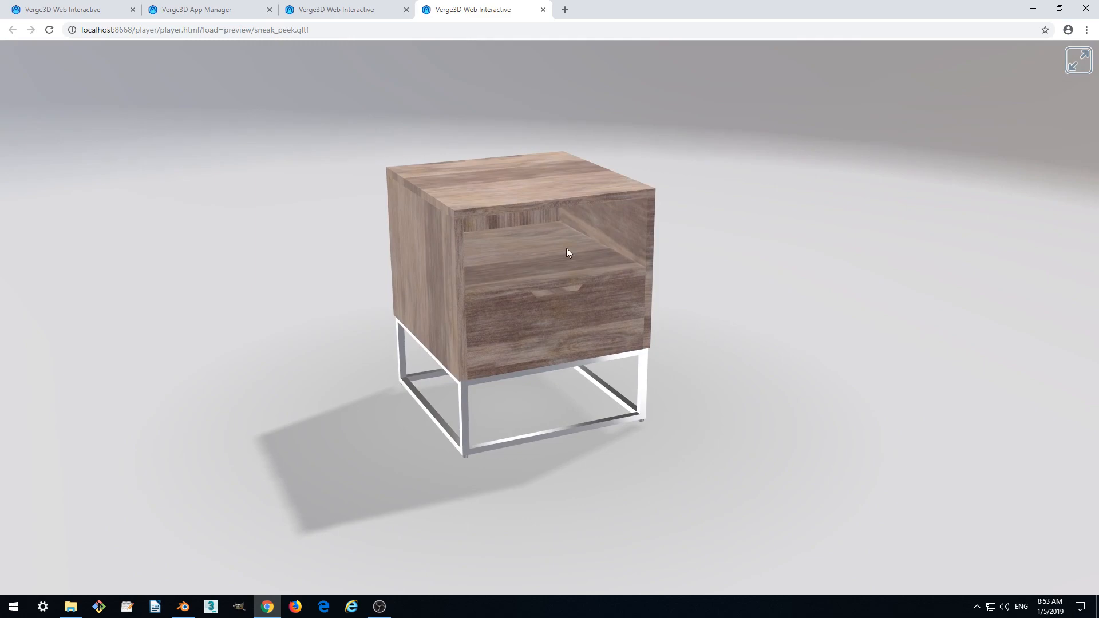
pyautogui.moveTo(710, 276)
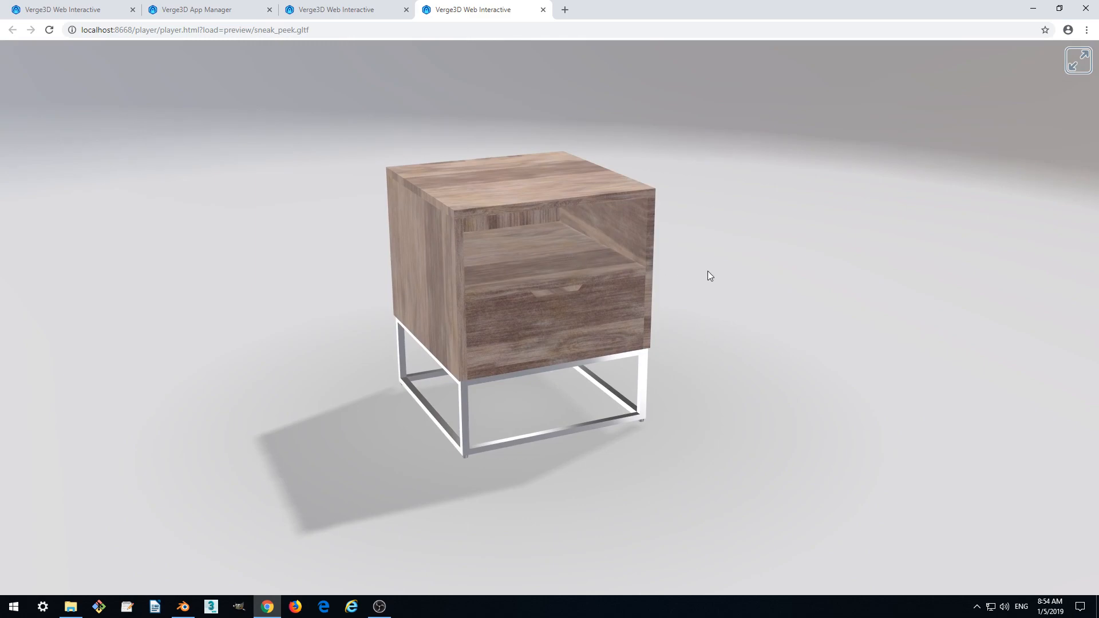